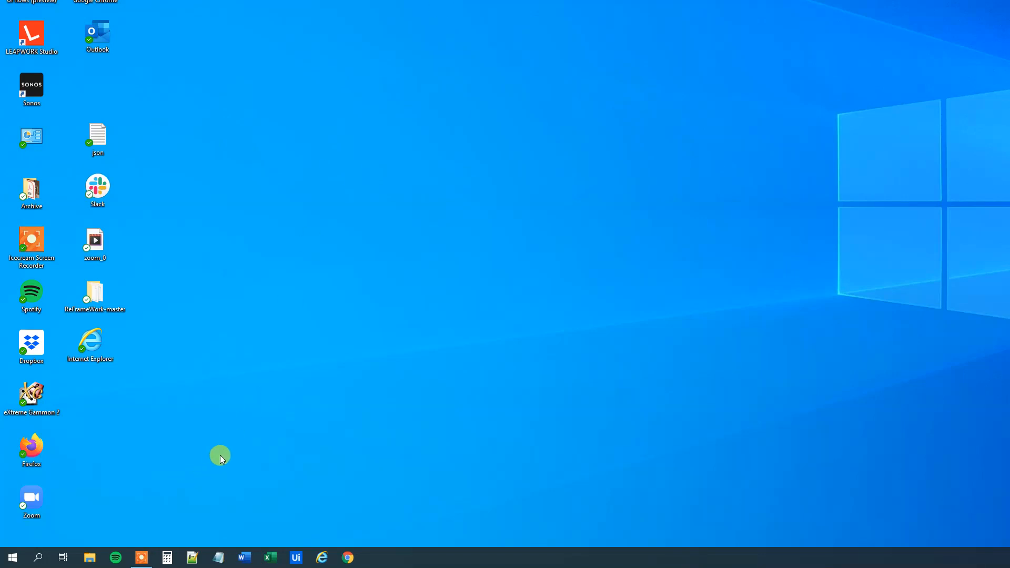
Create a new AutoHotkey Script file on the desktop and open it in Notepad.
{"action": "right_click", "coordinate": [221, 457]}
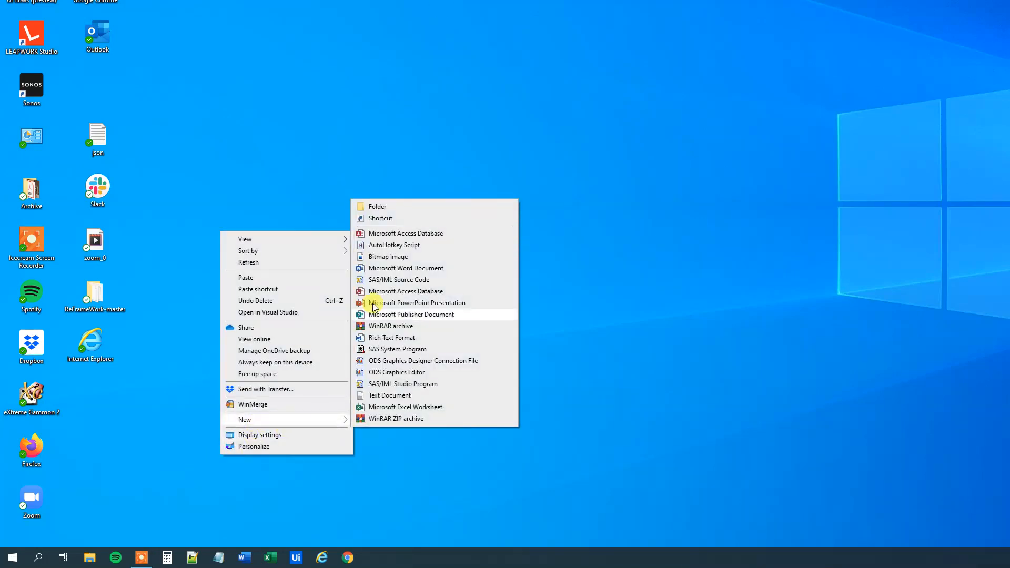
{"action": "left_click", "coordinate": [393, 245]}
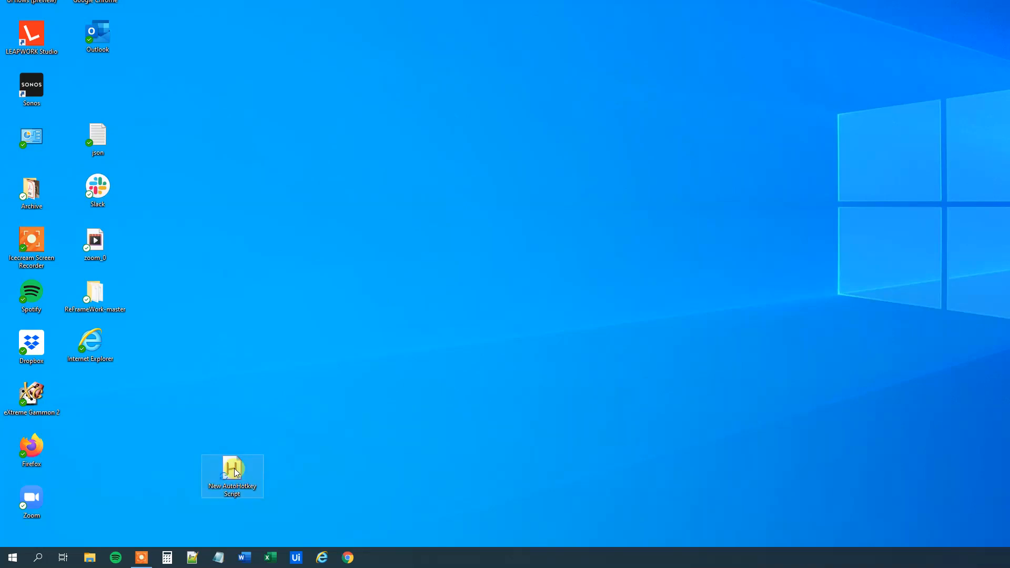
{"action": "double_click", "coordinate": [232, 475]}
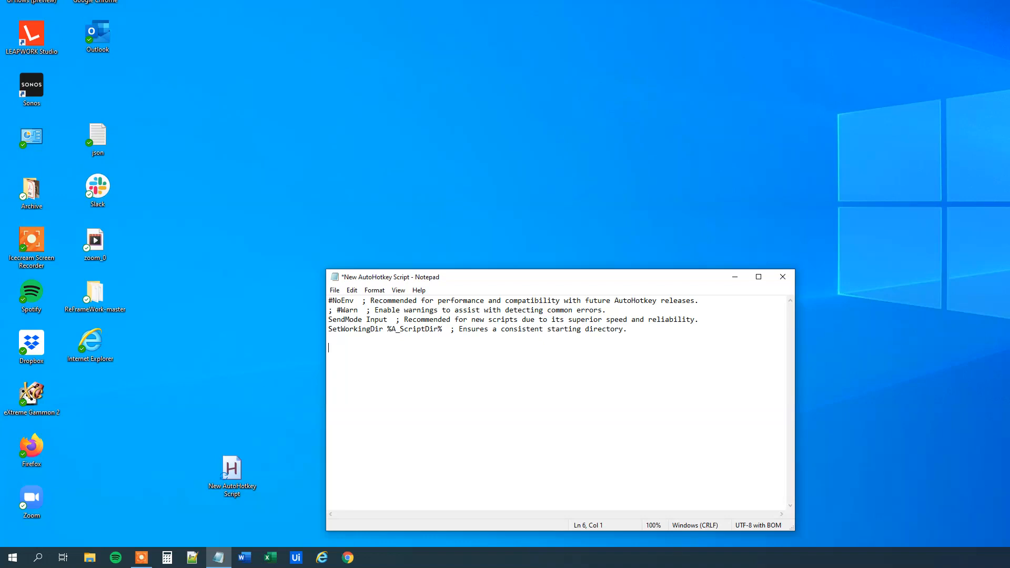
Start a ^q:: hotkey whose first line is InputBox, name.
{"action": "type", "text": "^q"}
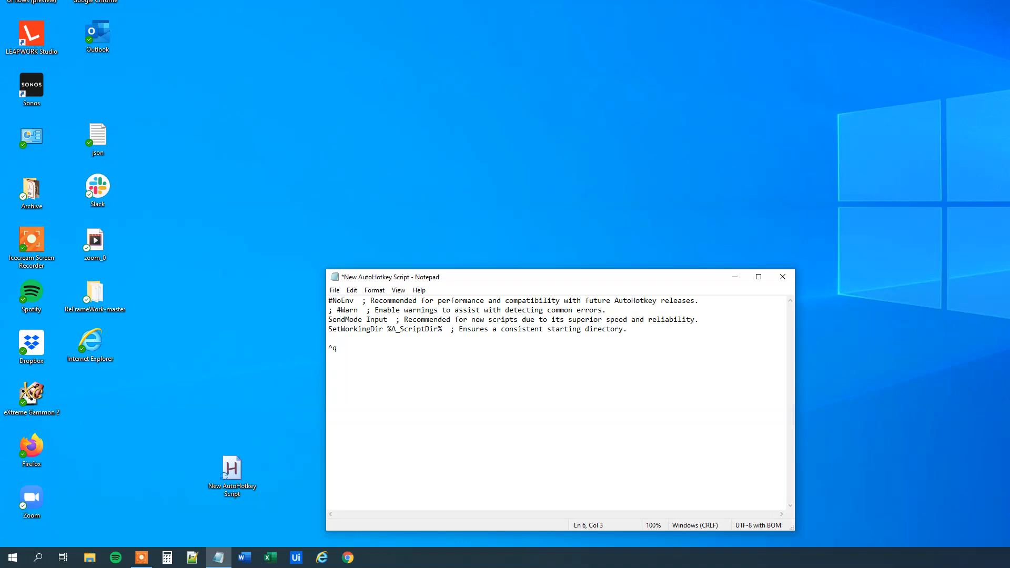
{"action": "type", "text": "::"}
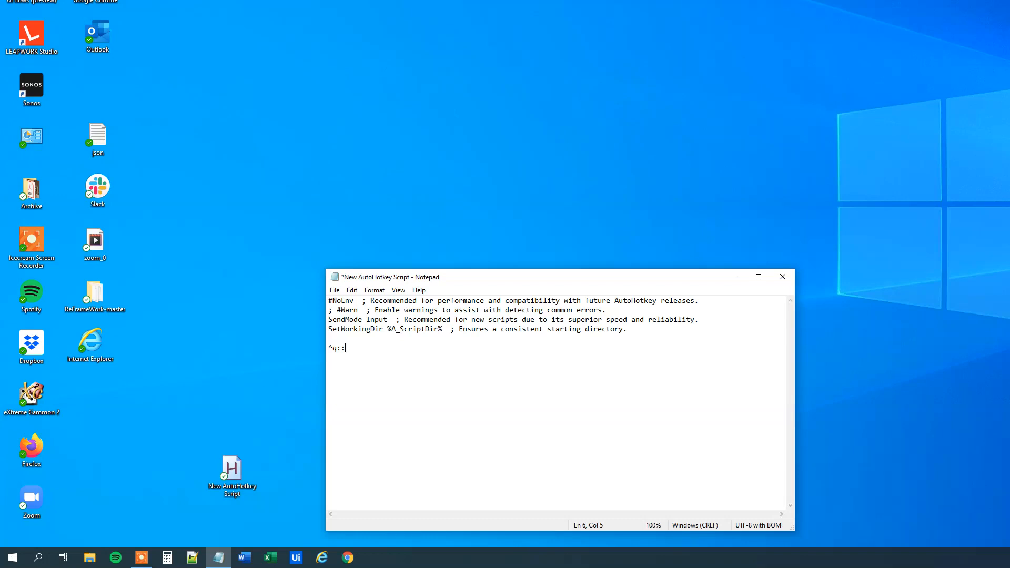
{"action": "key", "text": "Enter"}
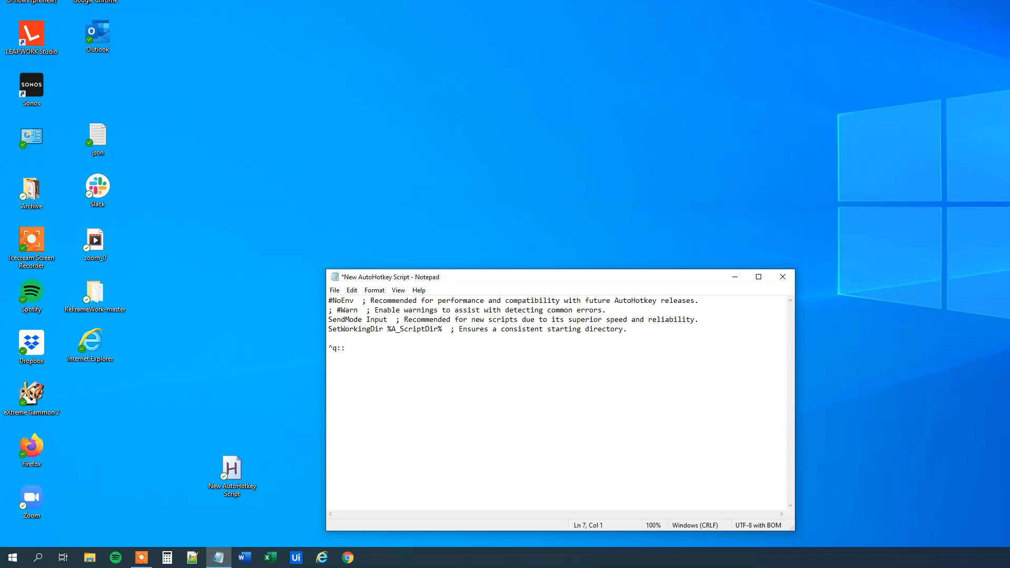
{"action": "type", "text": "Inp"}
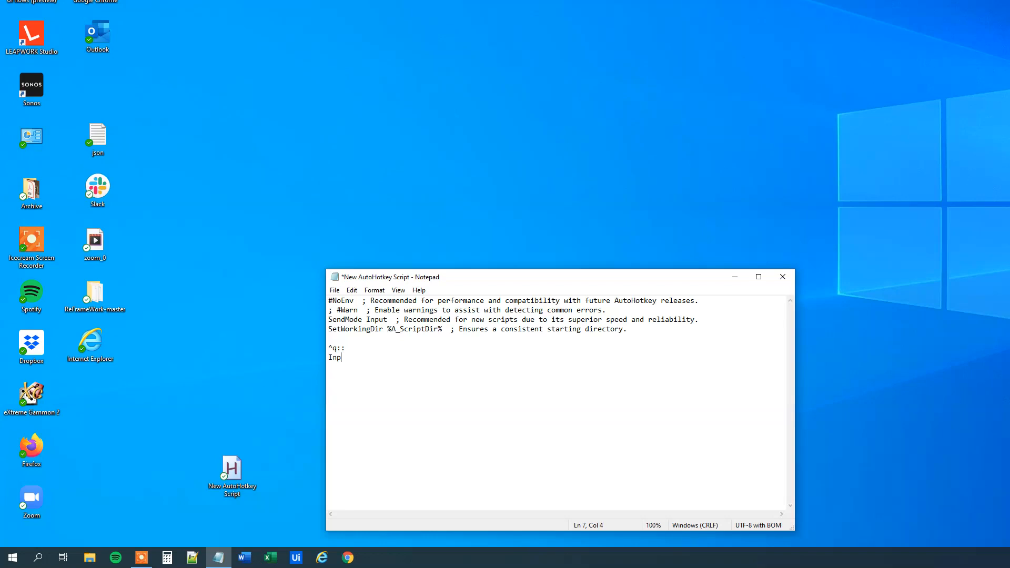
{"action": "type", "text": "utBox"}
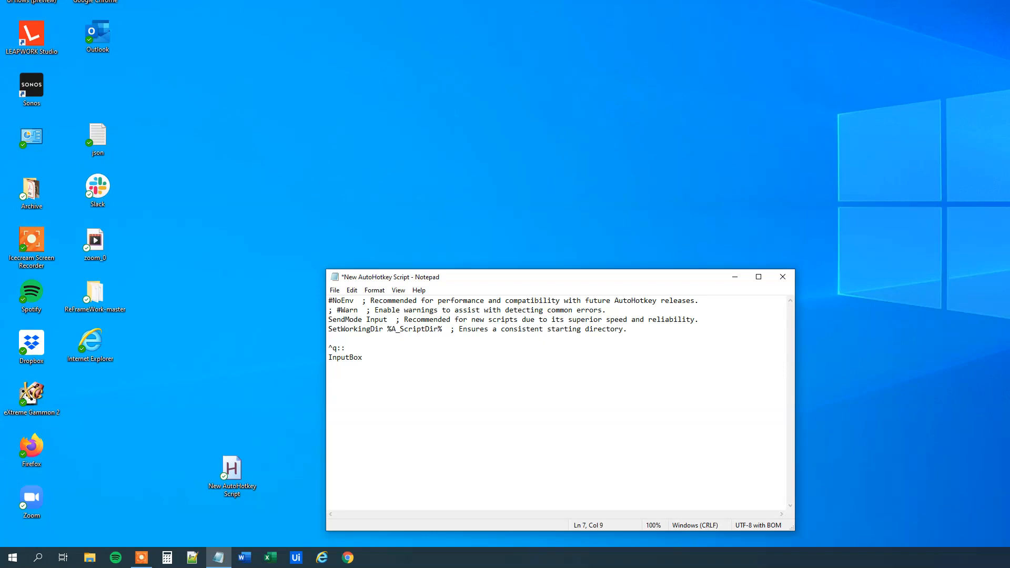
{"action": "type", "text": ","}
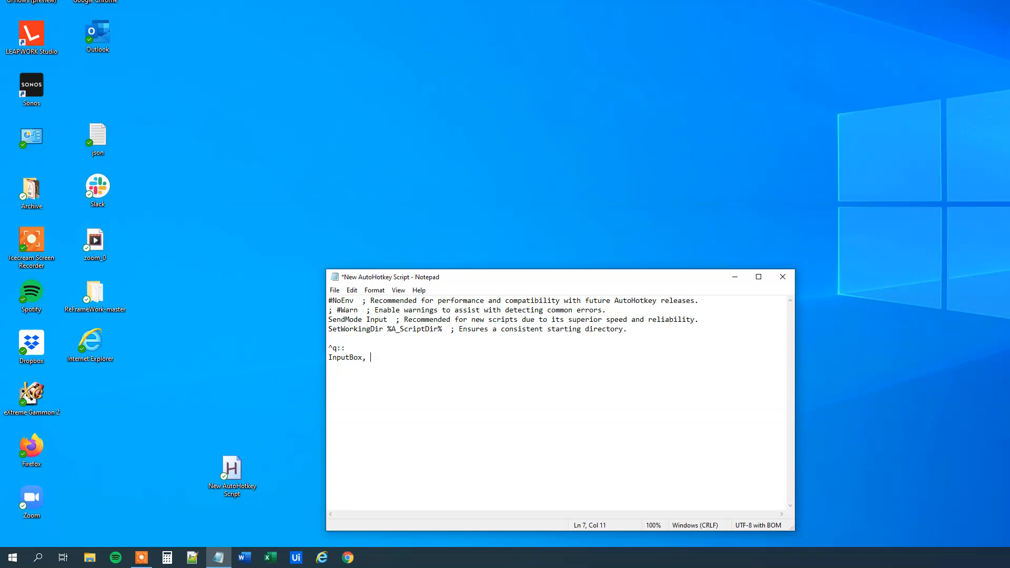
{"action": "type", "text": "name"}
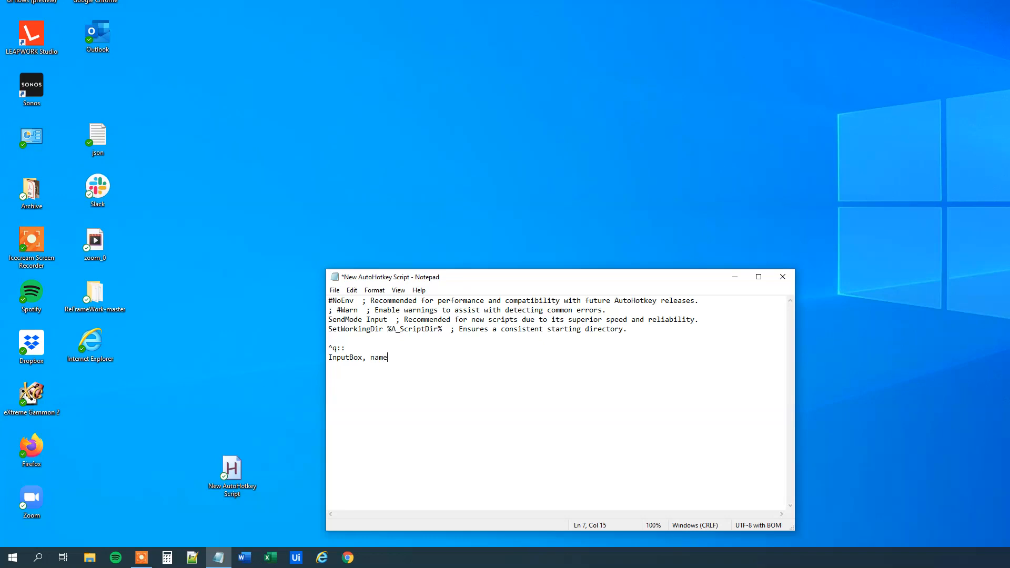
{"action": "key", "text": "enter"}
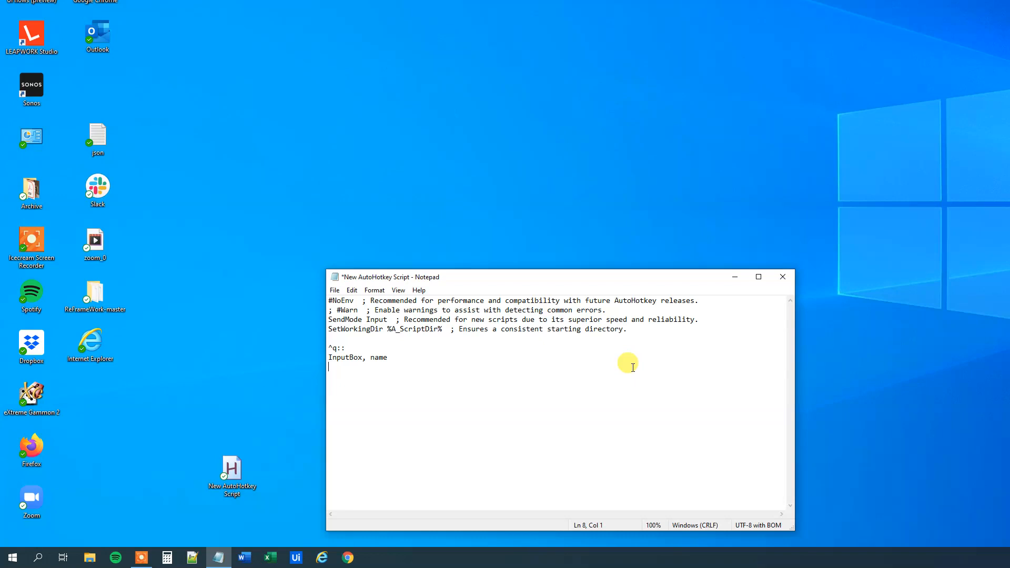
Add MsgBox, Your name is %name% and a closing return line.
{"action": "type", "text": "MsgBox"}
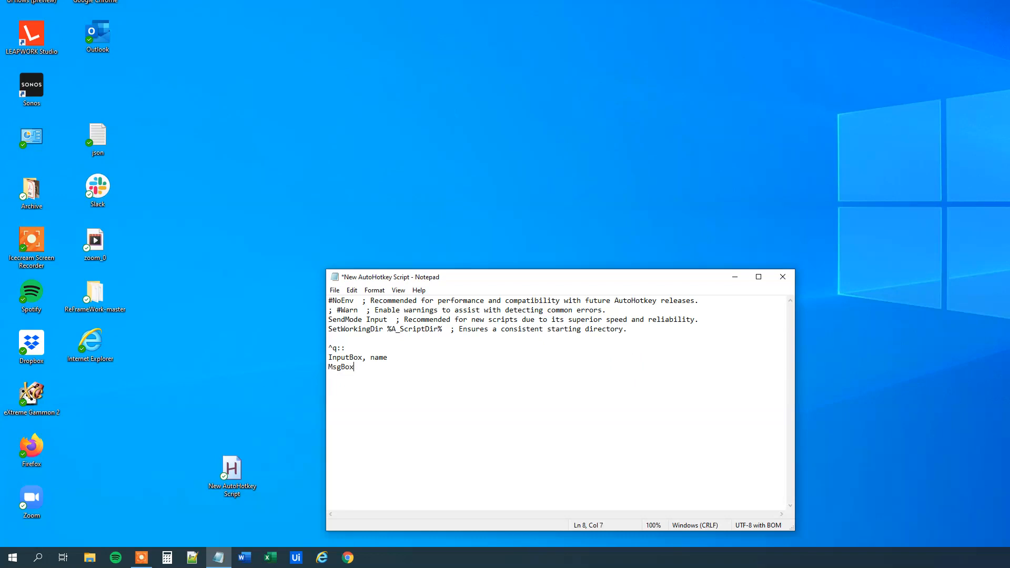
{"action": "type", "text": ","}
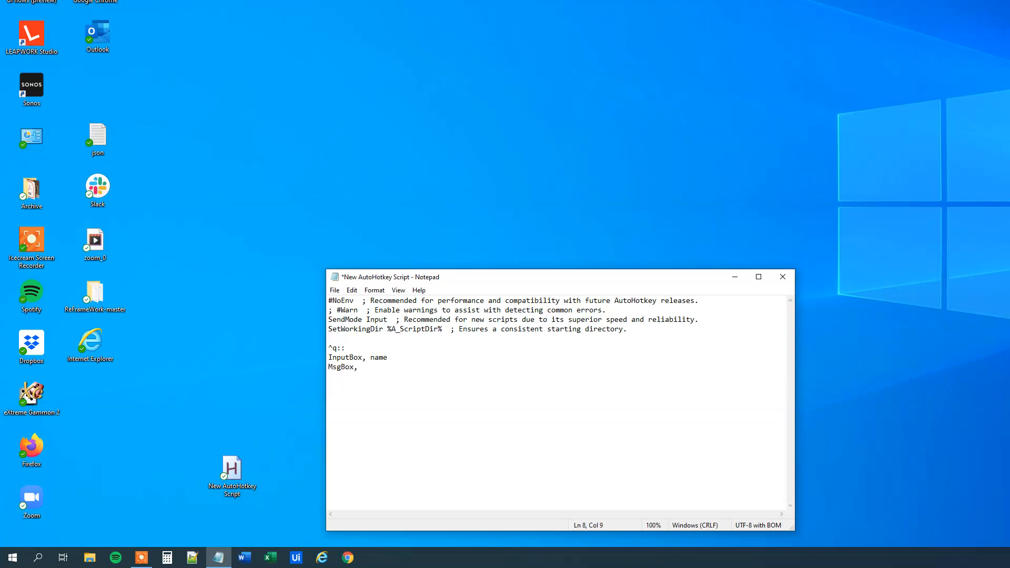
{"action": "type", "text": "Your name is"}
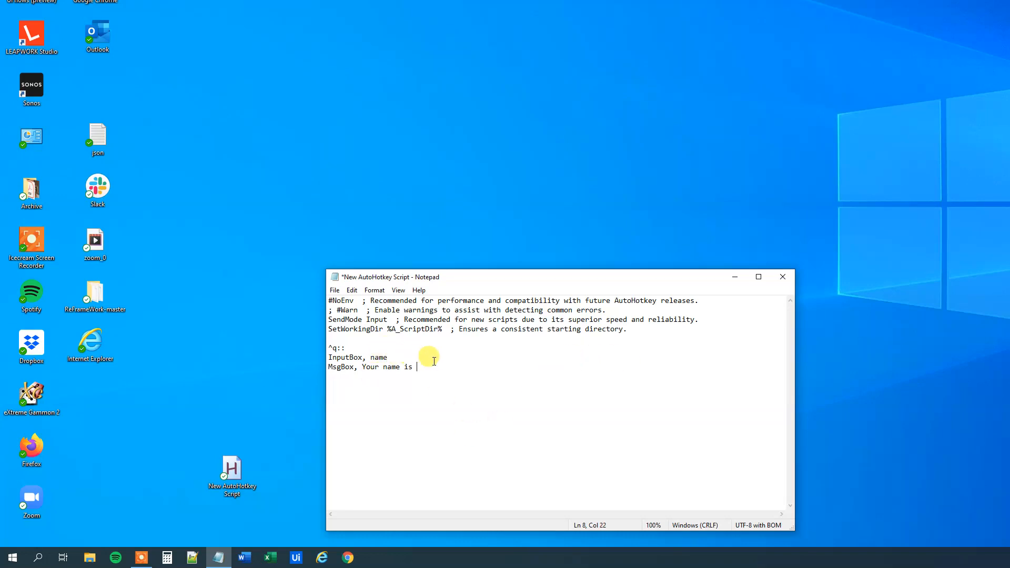
{"action": "type", "text": "%na"}
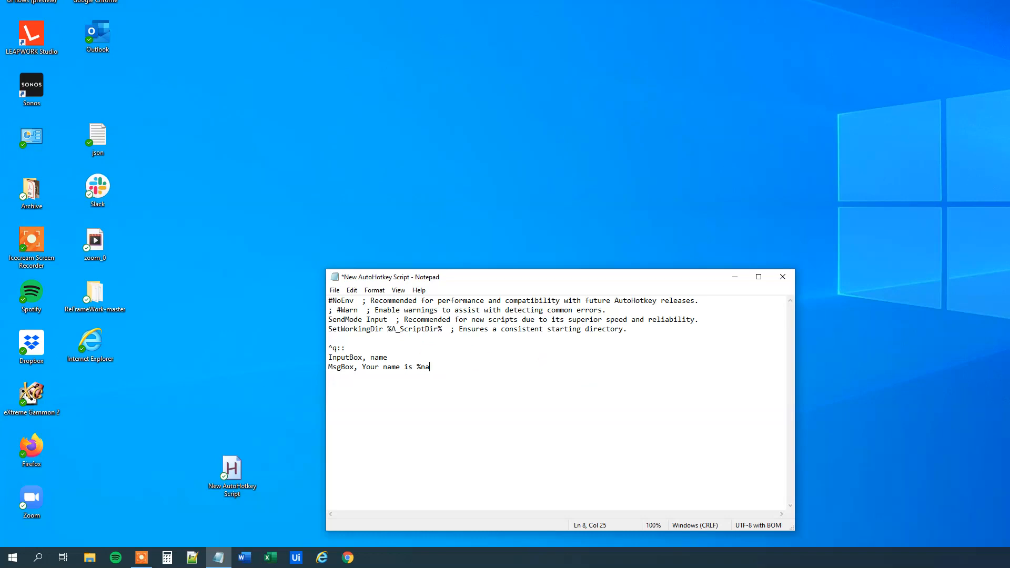
{"action": "type", "text": "me%"}
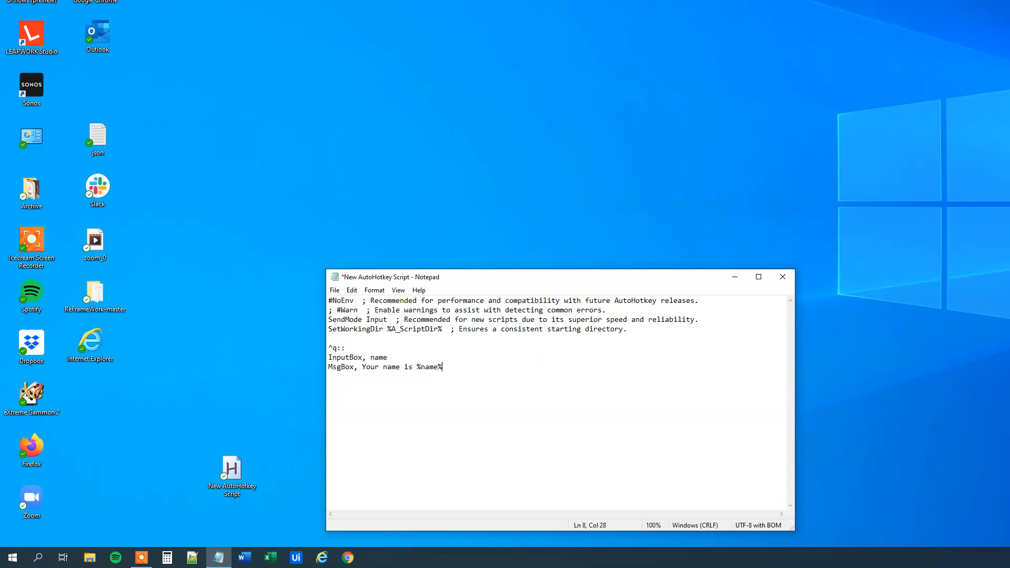
{"action": "type", "text": "return"}
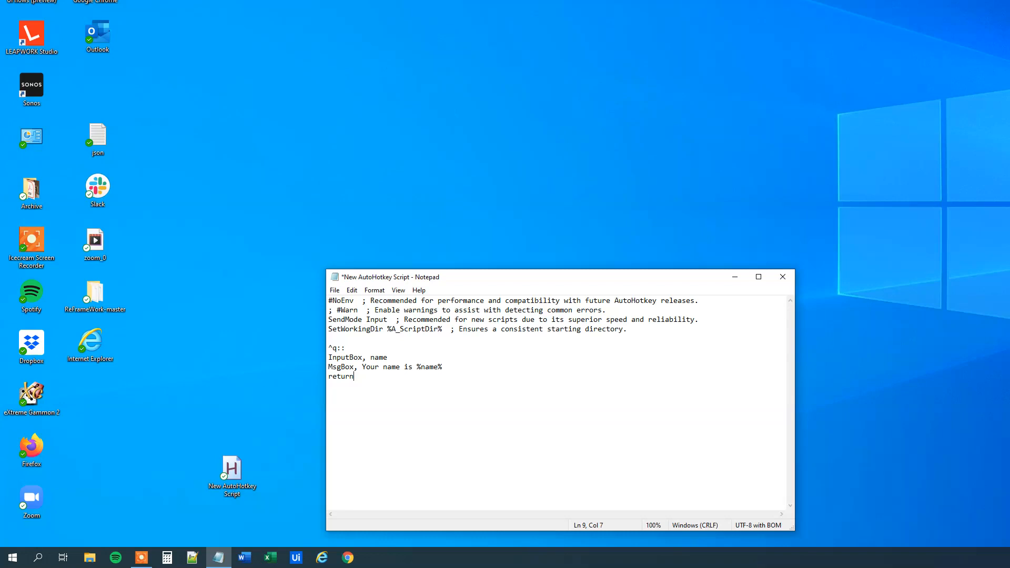
{"action": "mouse_move", "coordinate": [657, 375]}
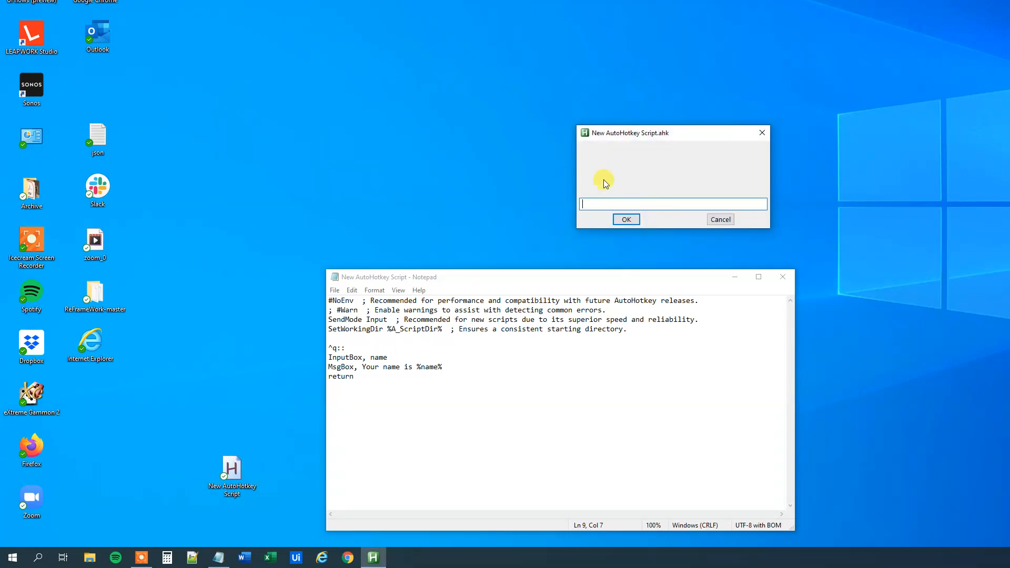
{"action": "mouse_move", "coordinate": [616, 168]}
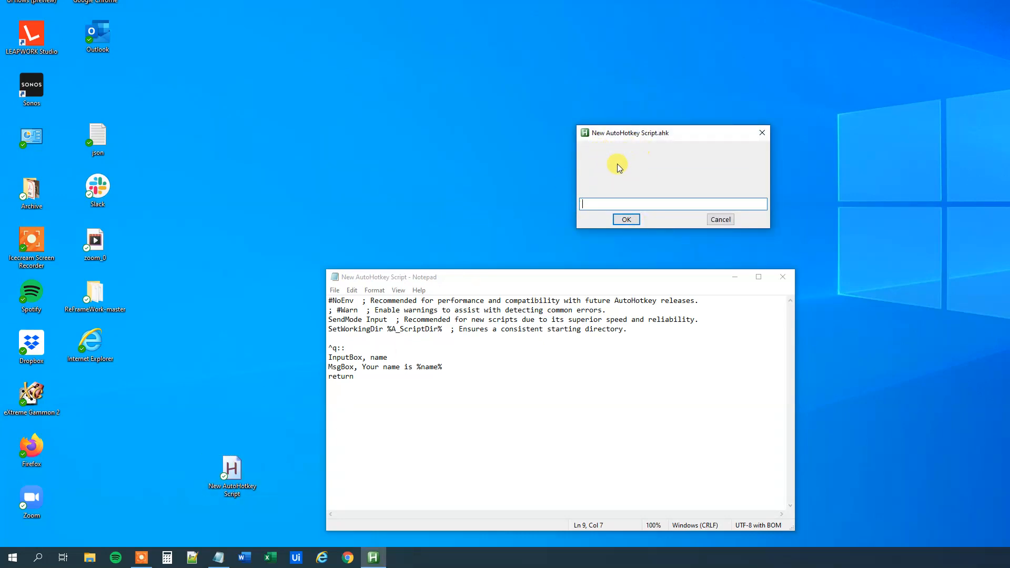
Enter 'Anders' in the prompt and dismiss the 'Your name is Anders' message.
{"action": "type", "text": "Anders"}
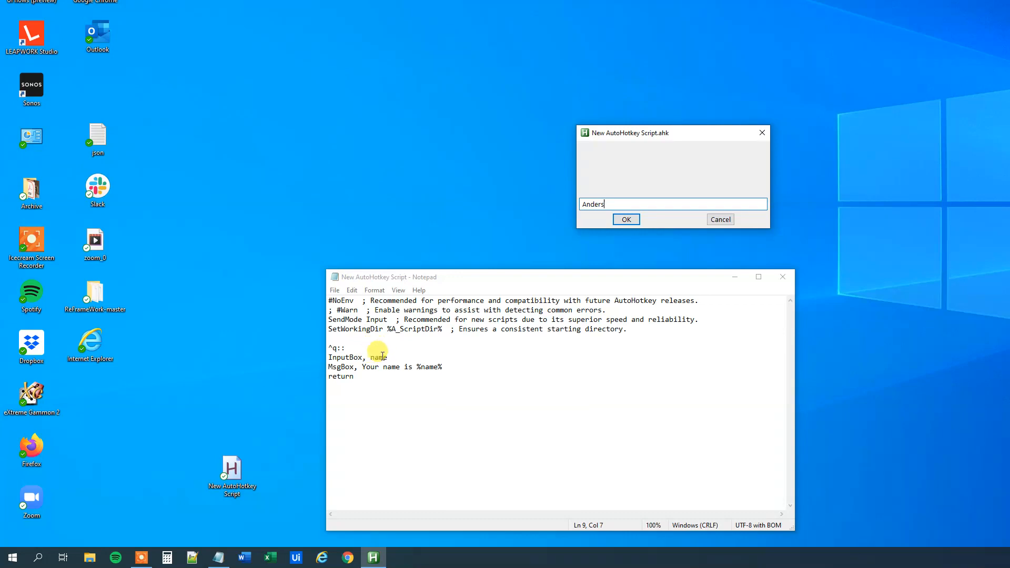
{"action": "left_click", "coordinate": [625, 219]}
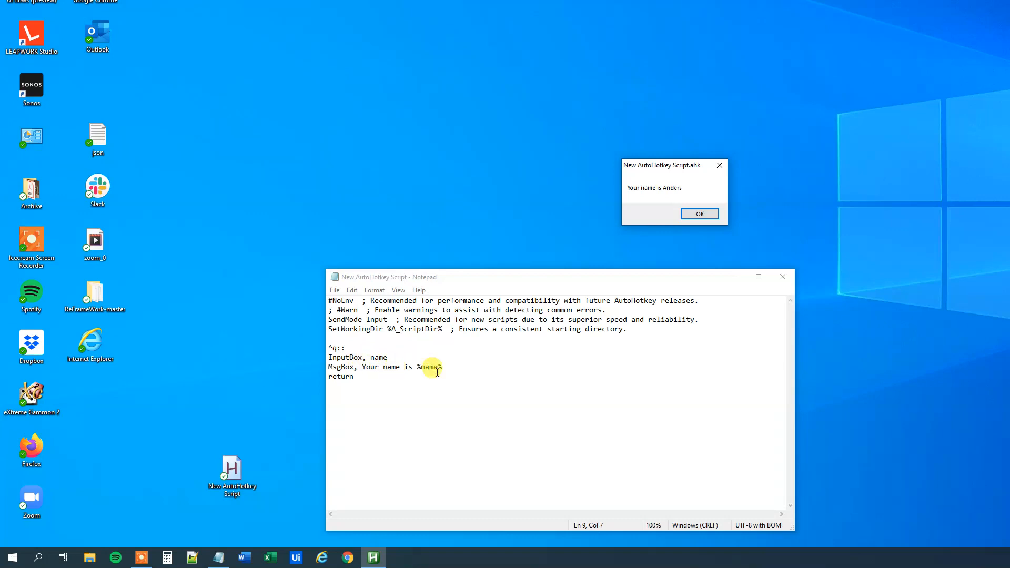
{"action": "left_click", "coordinate": [700, 214]}
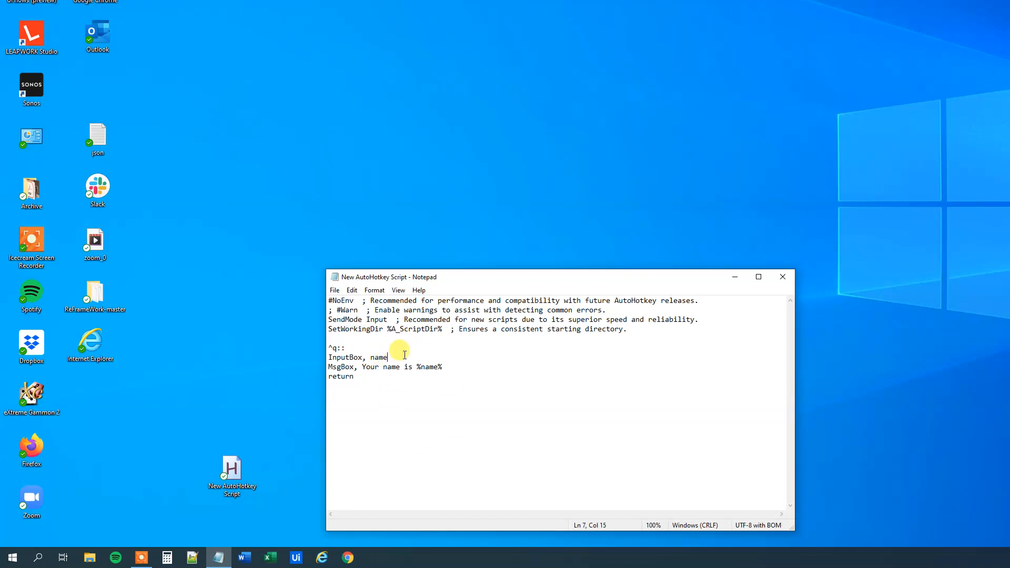
Append the title ', Input name dialogue' after name on the InputBox line.
{"action": "type", "text": ","}
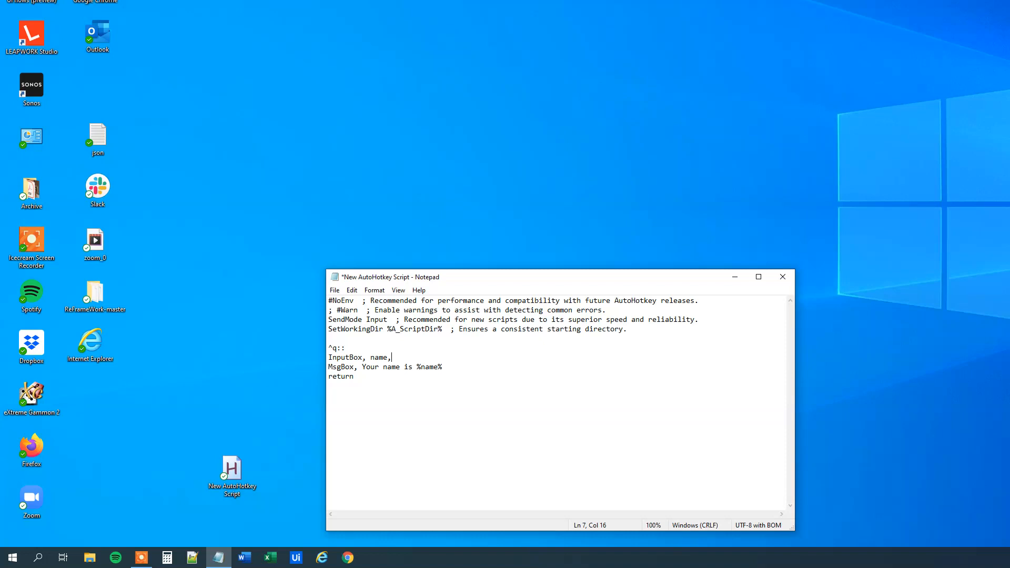
{"action": "type", "text": "In"}
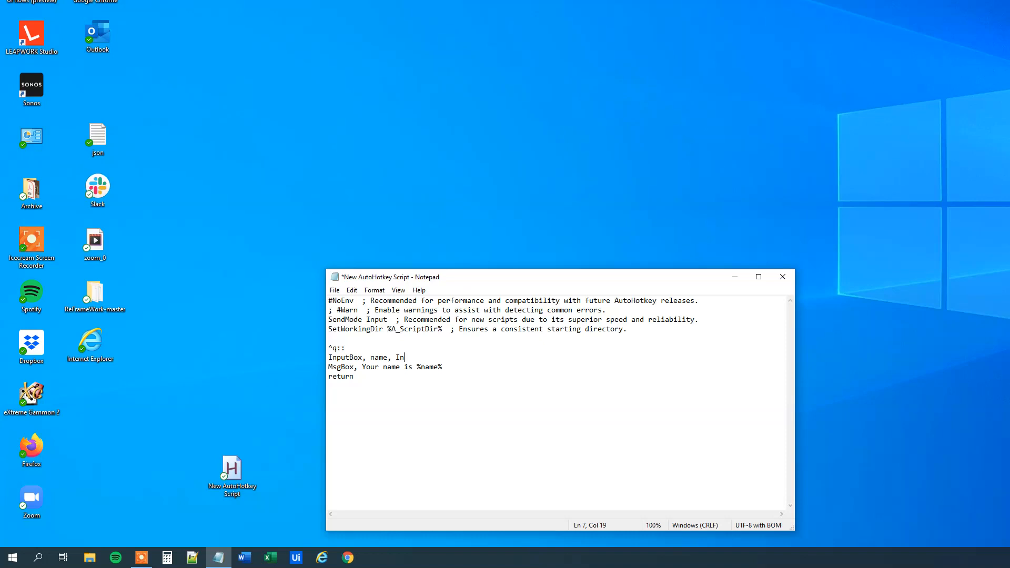
{"action": "type", "text": "put name"}
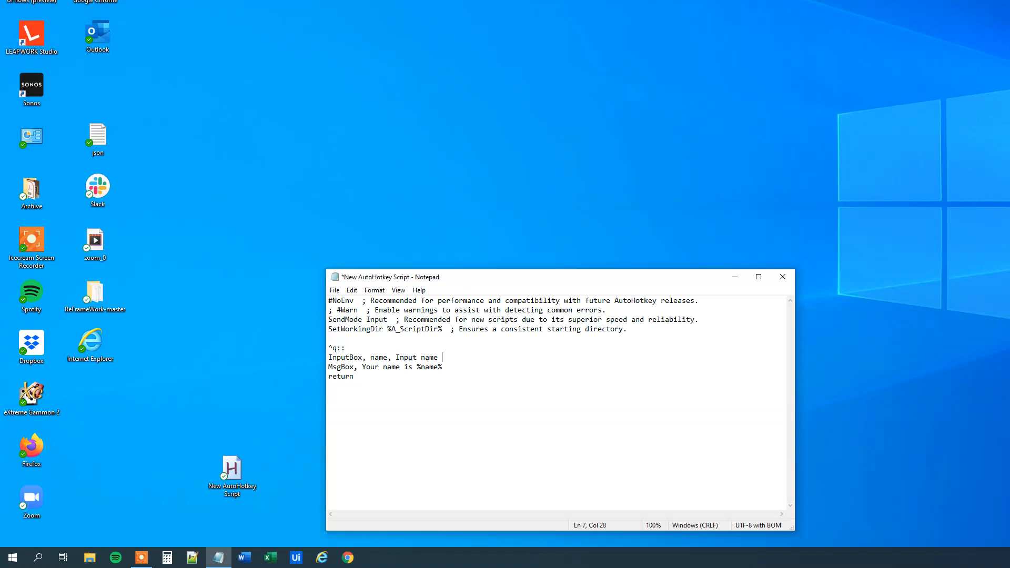
{"action": "type", "text": "dialo"}
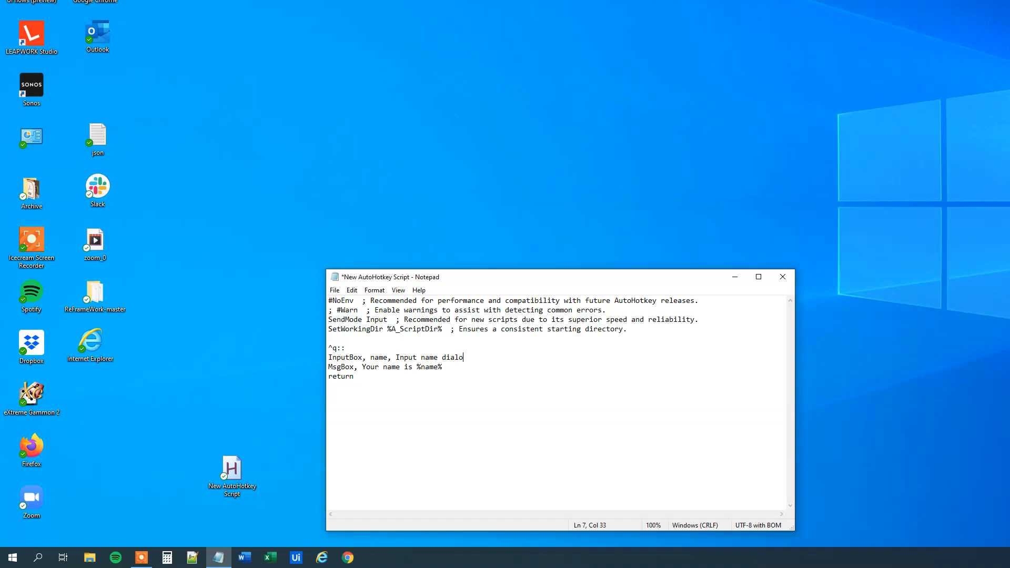
{"action": "type", "text": "gue"}
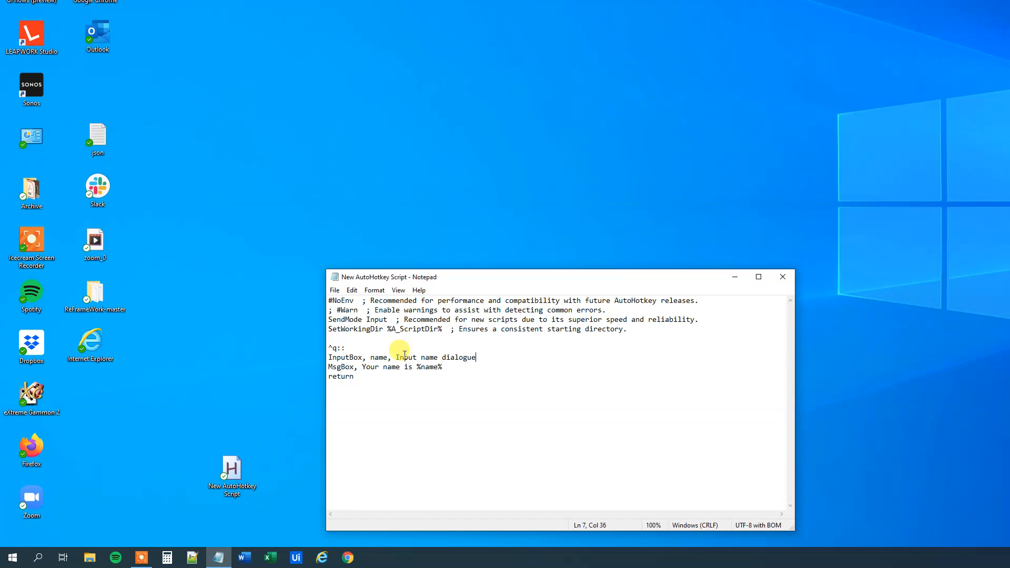
{"action": "double_click", "coordinate": [232, 474]}
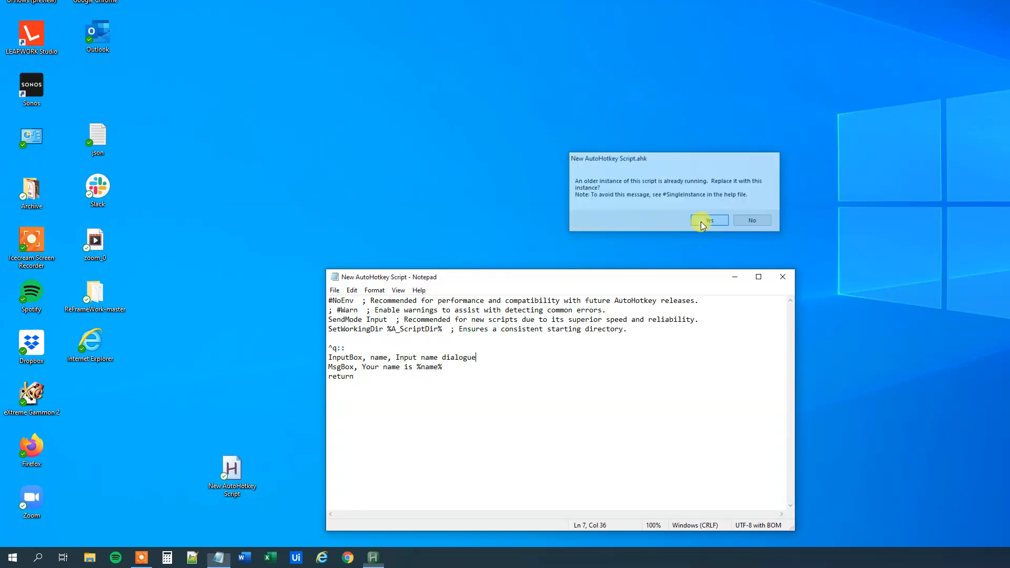
{"action": "left_click", "coordinate": [708, 220]}
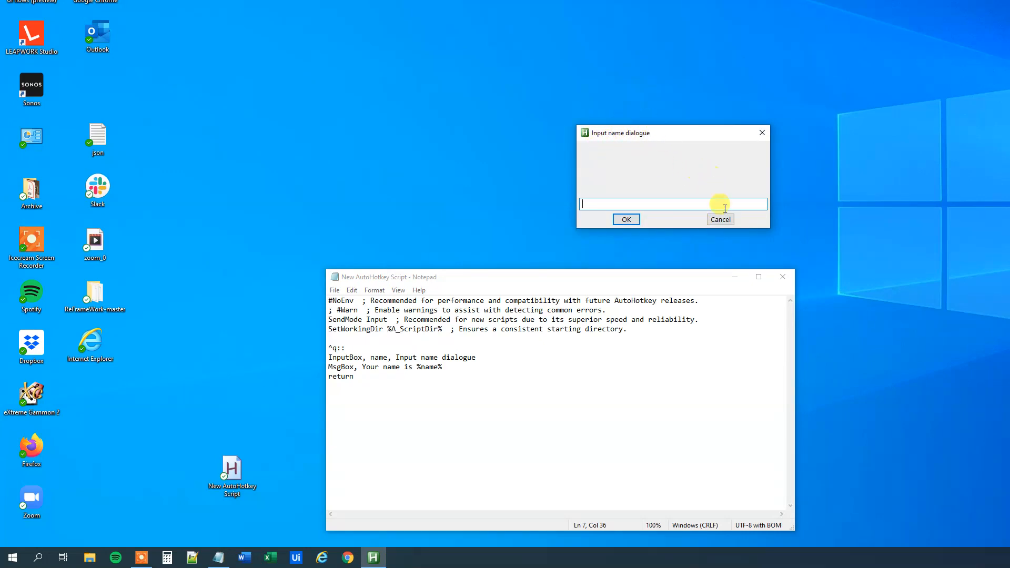
{"action": "left_click", "coordinate": [625, 219]}
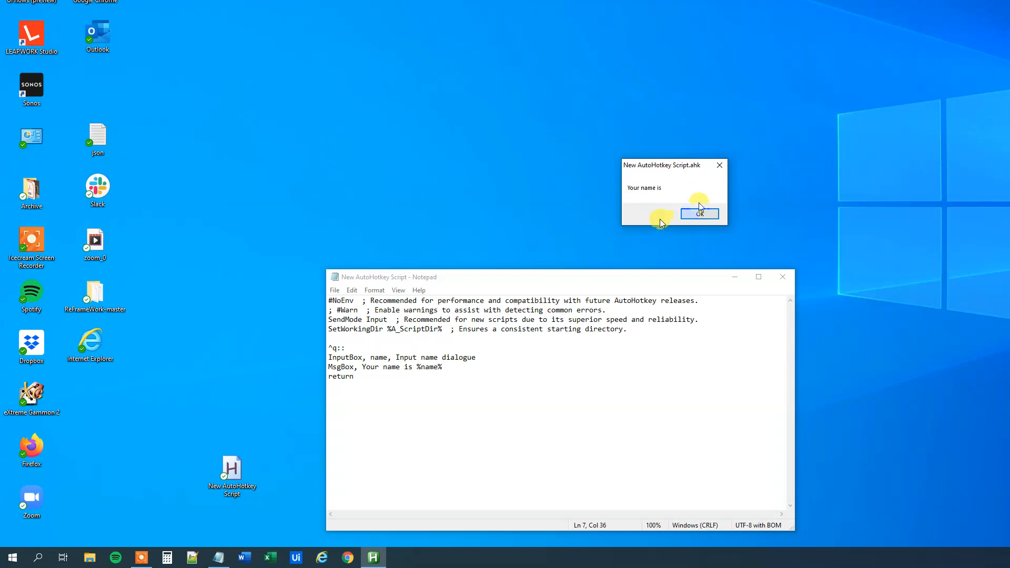
{"action": "mouse_move", "coordinate": [660, 187]}
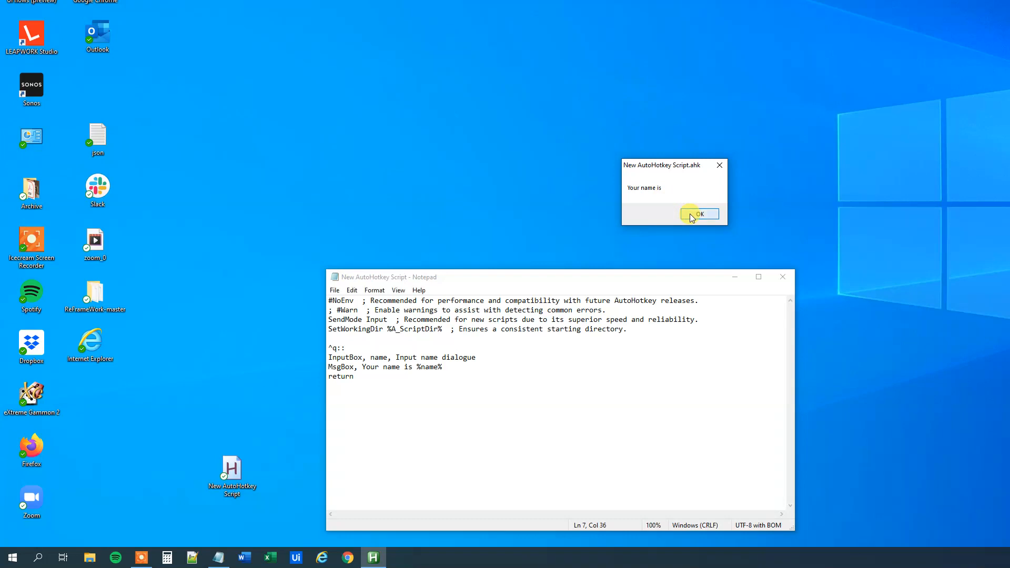
{"action": "left_click", "coordinate": [699, 213]}
{"action": "type", "text": ","}
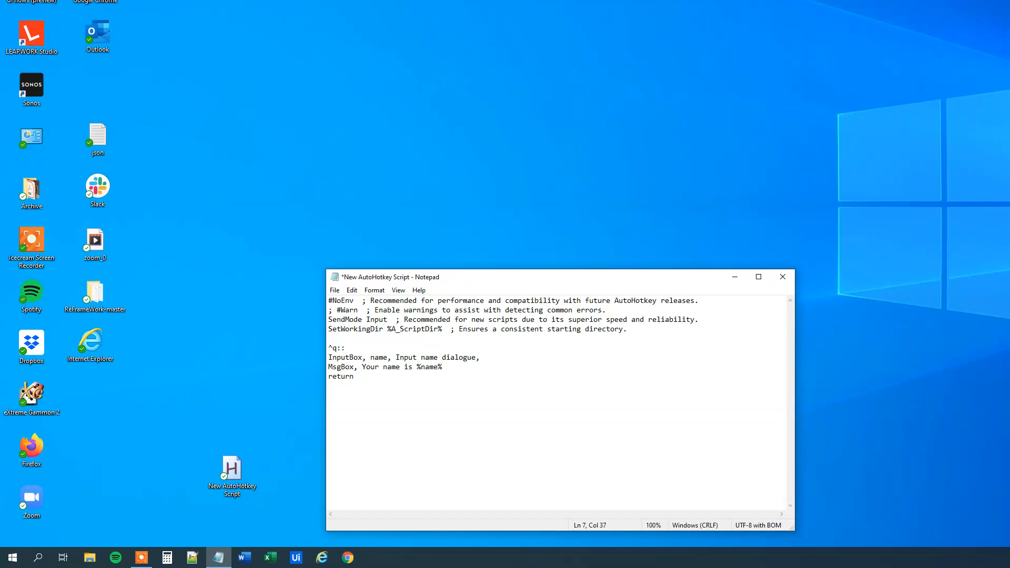
Add the prompt text 'Please enter your name' and rerun the script.
{"action": "type", "text": "Please enter"}
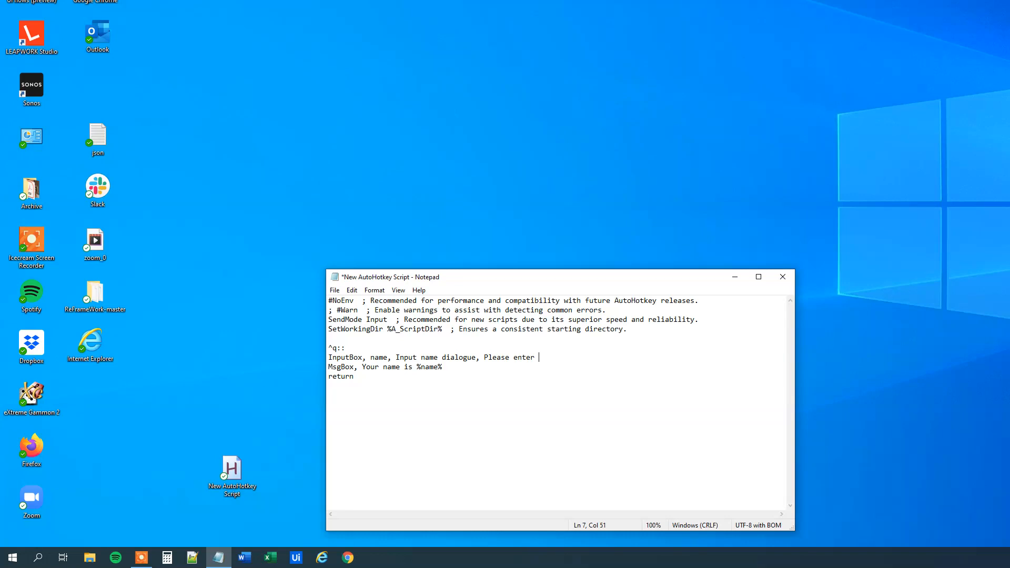
{"action": "type", "text": "your"}
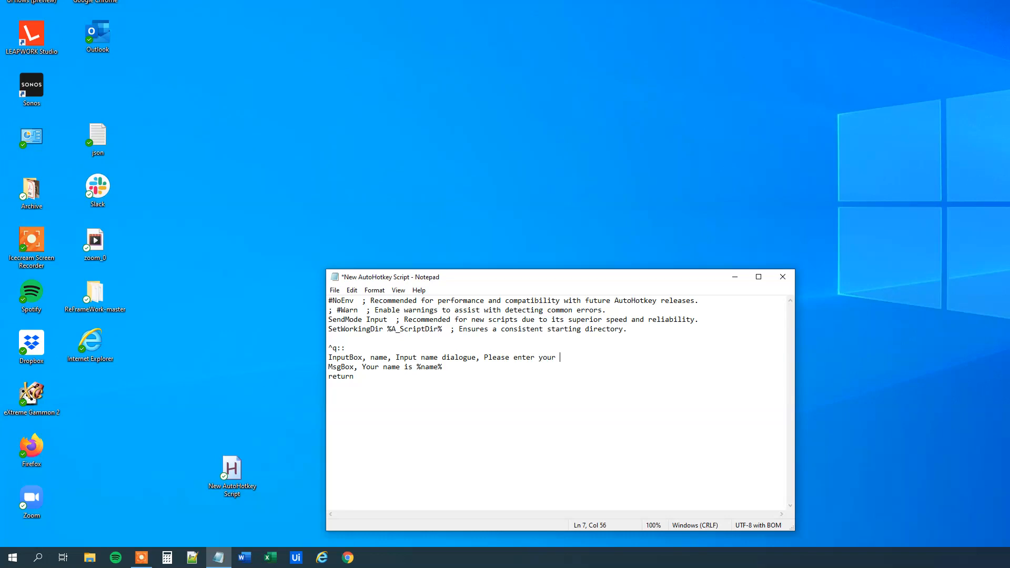
{"action": "type", "text": "name"}
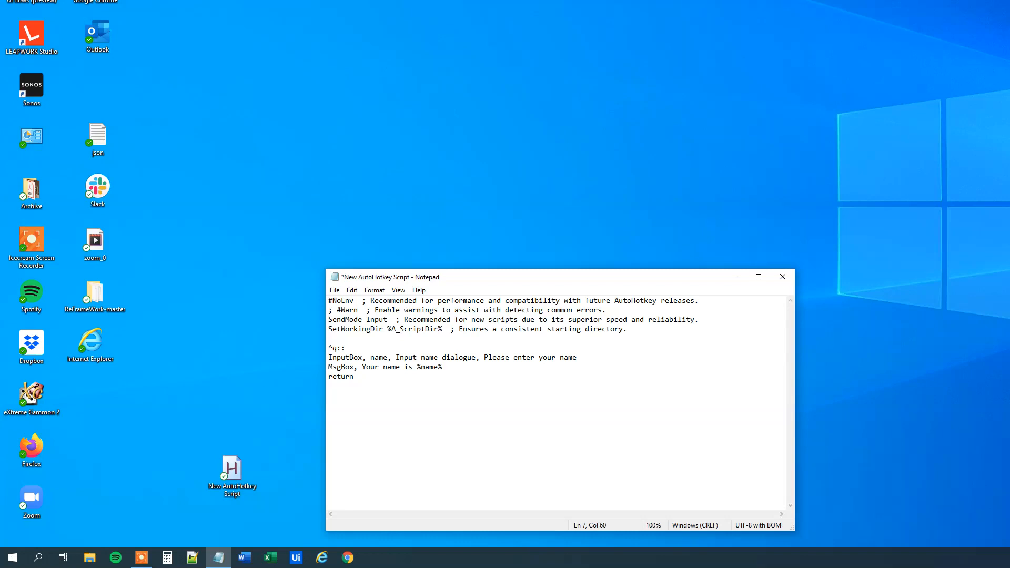
{"action": "double_click", "coordinate": [231, 467]}
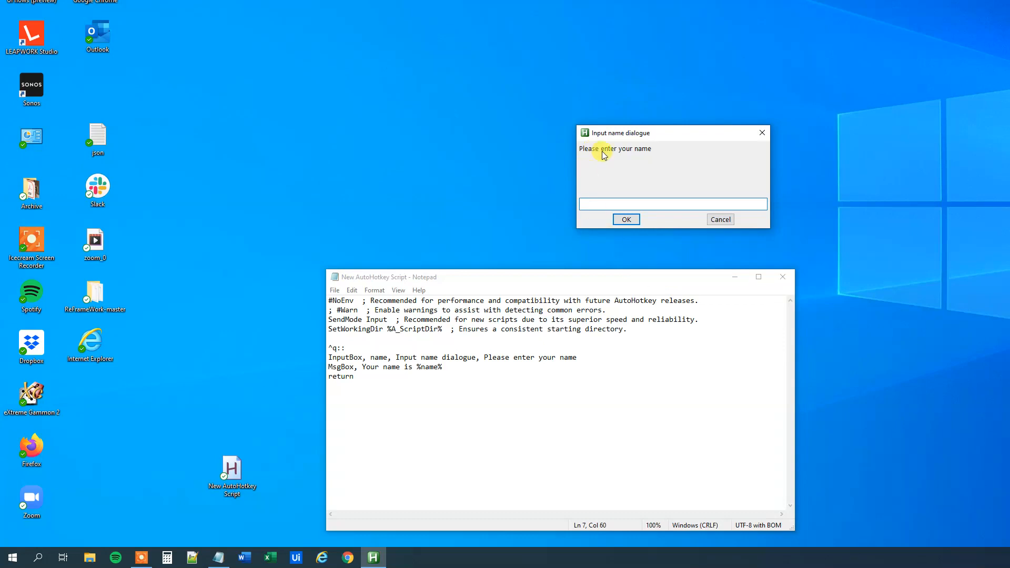
{"action": "mouse_move", "coordinate": [642, 161]}
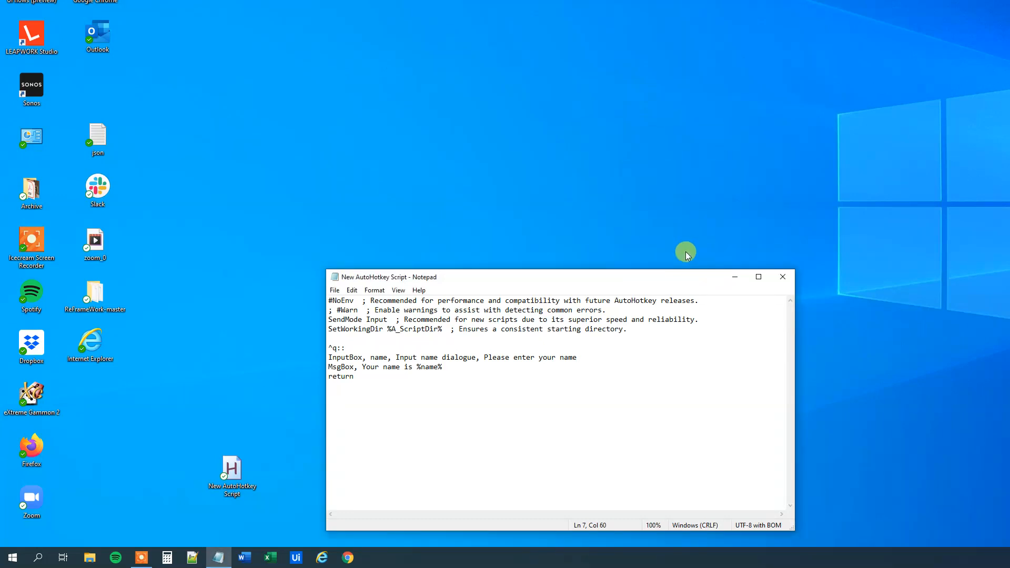
Append a comma after 'Please enter your name' on the InputBox line.
{"action": "left_click", "coordinate": [576, 358]}
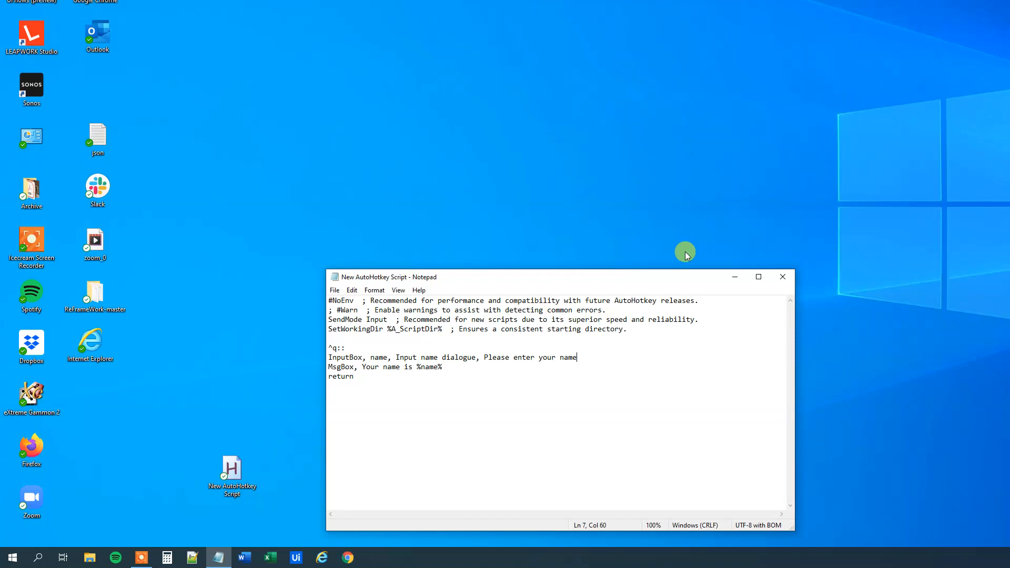
{"action": "type", "text": ","}
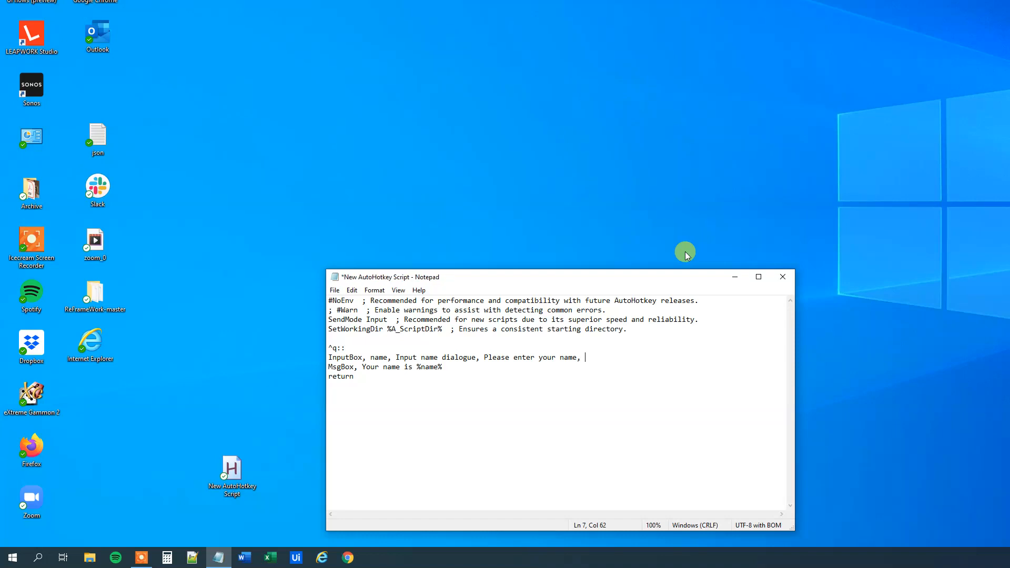
Add width and height 20, 20 to the InputBox, rerun, and dismiss both dialogs.
{"action": "type", "text": ","}
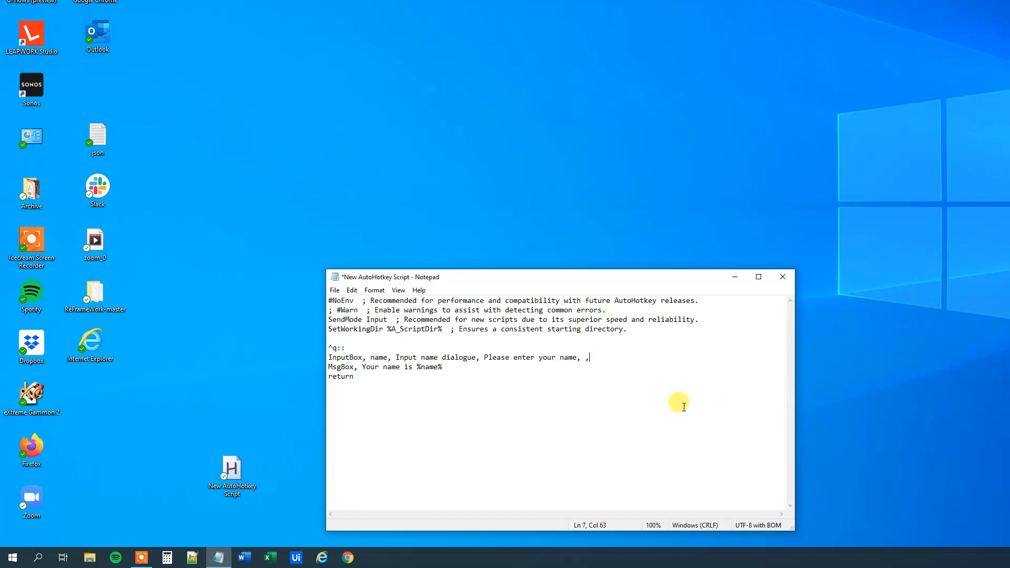
{"action": "mouse_move", "coordinate": [681, 404]}
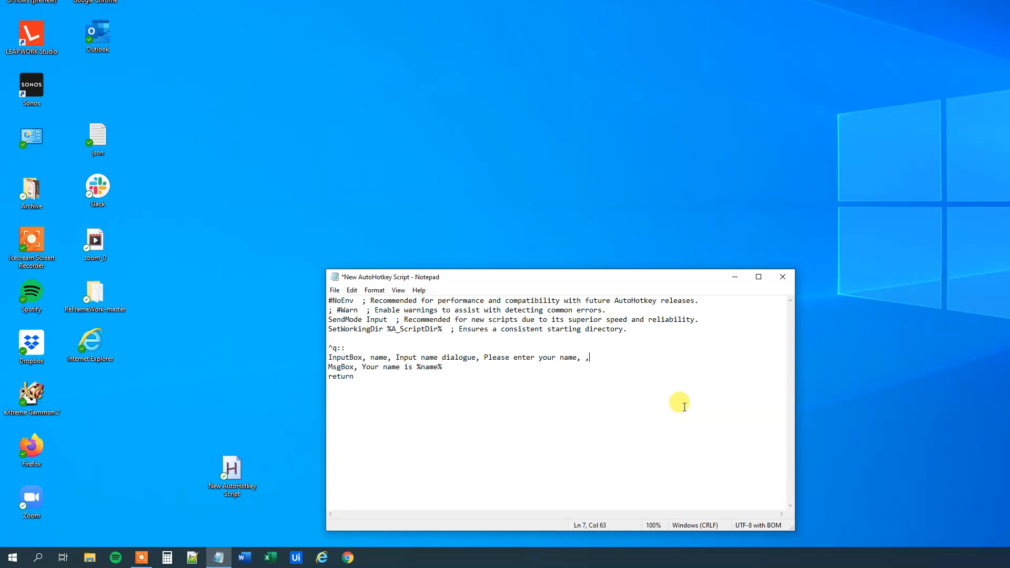
{"action": "type", "text": "20"}
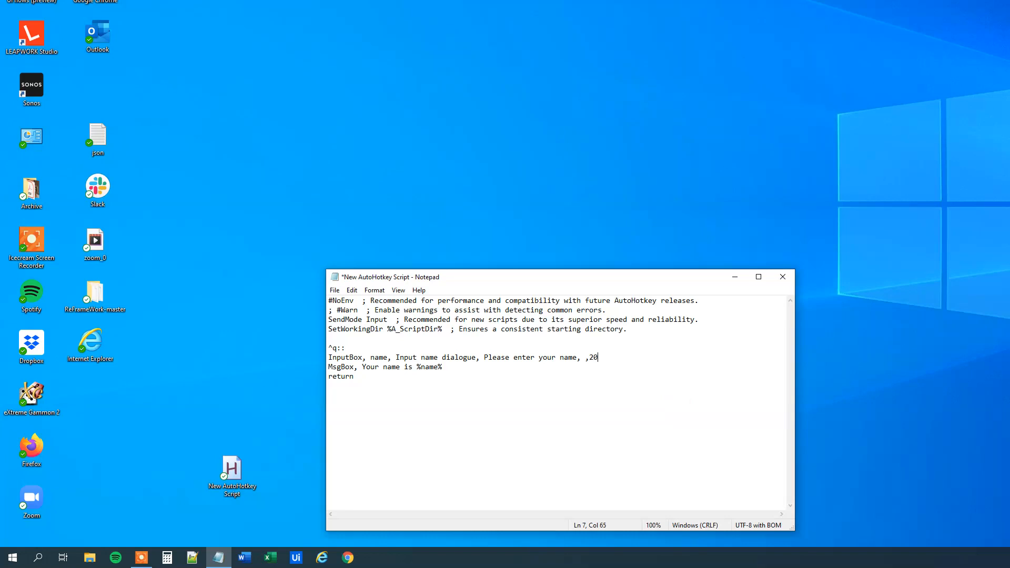
{"action": "type", "text": ", 20"}
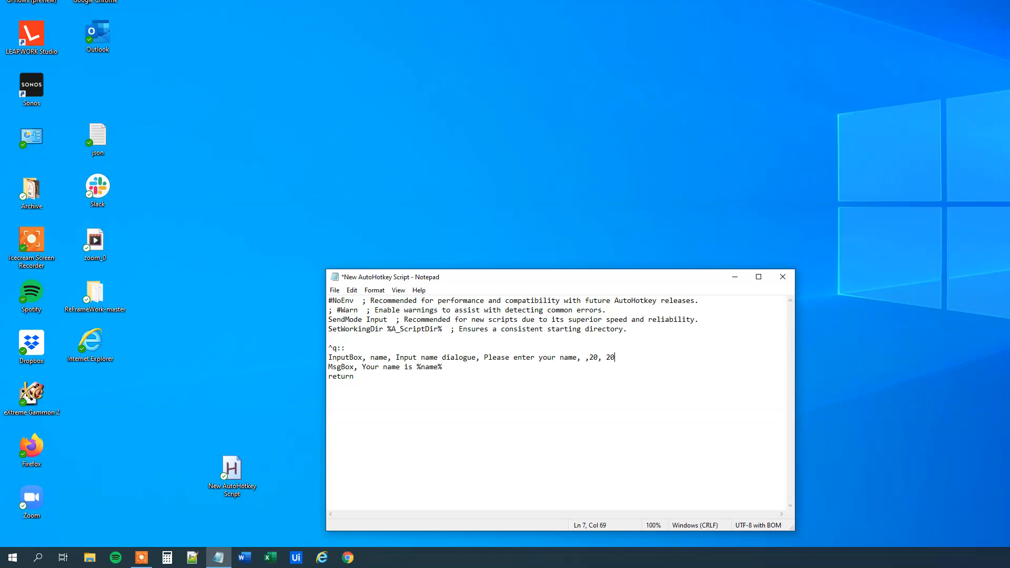
{"action": "mouse_move", "coordinate": [694, 366]}
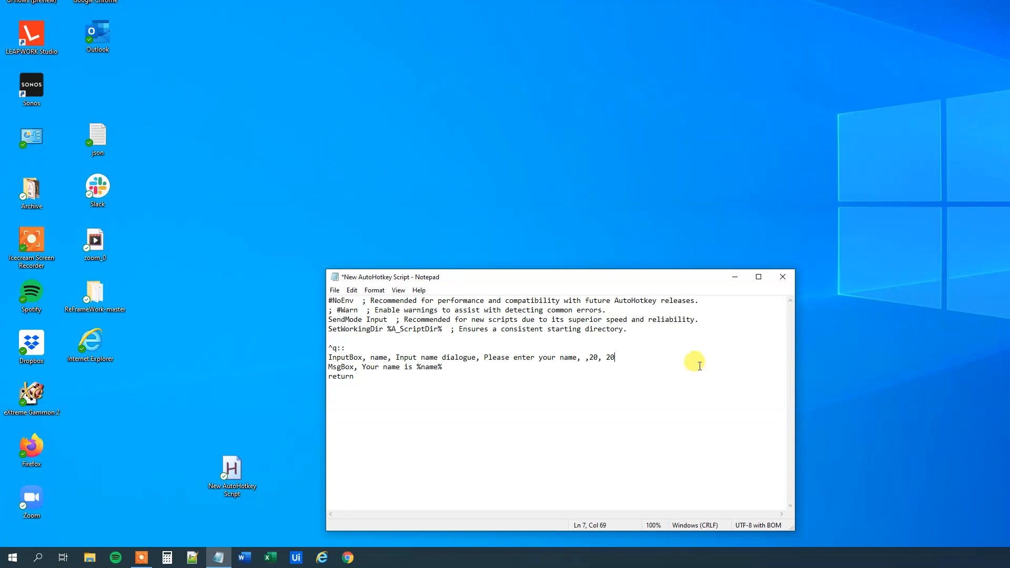
{"action": "left_click", "coordinate": [232, 476]}
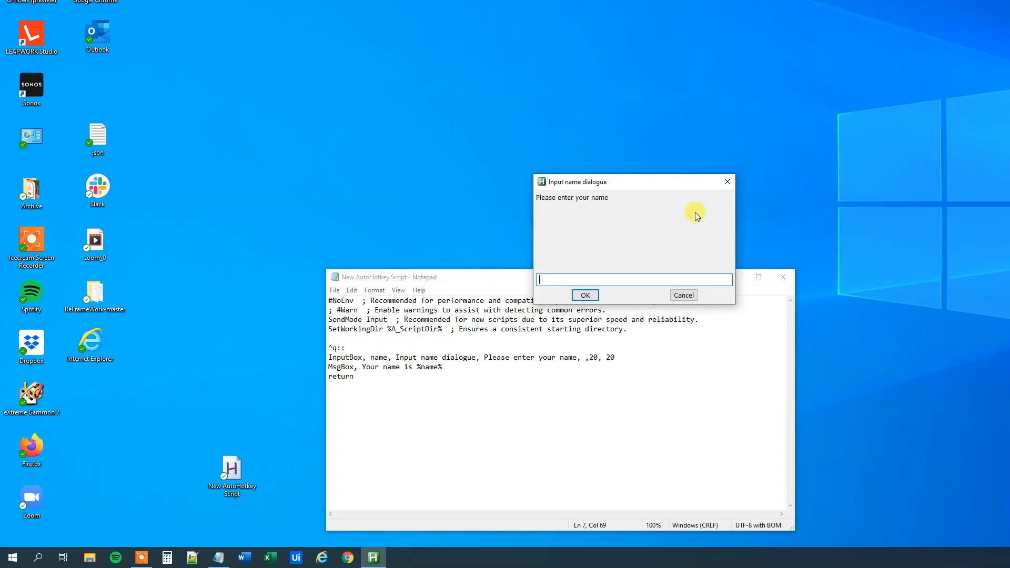
{"action": "left_click", "coordinate": [583, 295]}
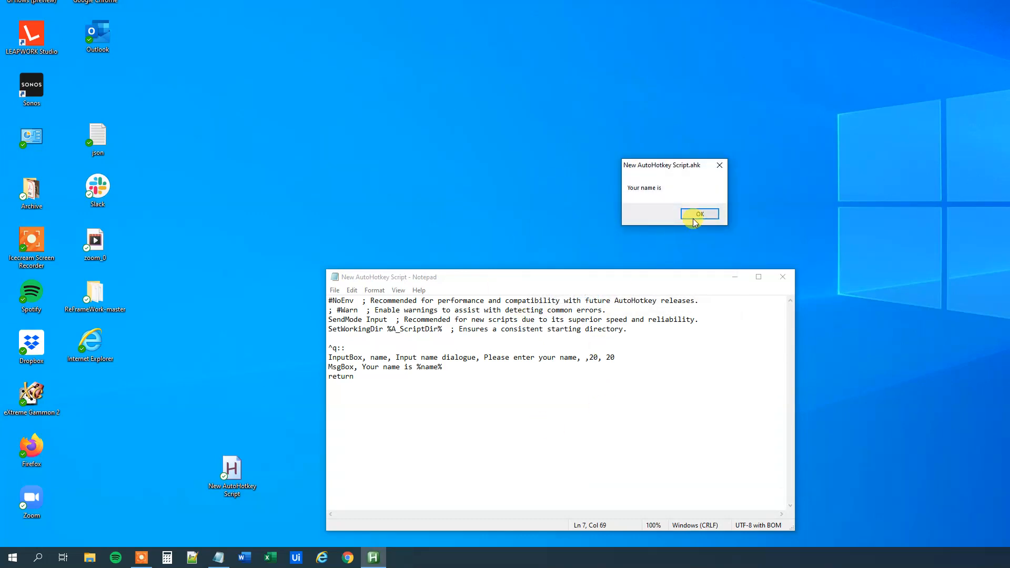
{"action": "left_click", "coordinate": [699, 214]}
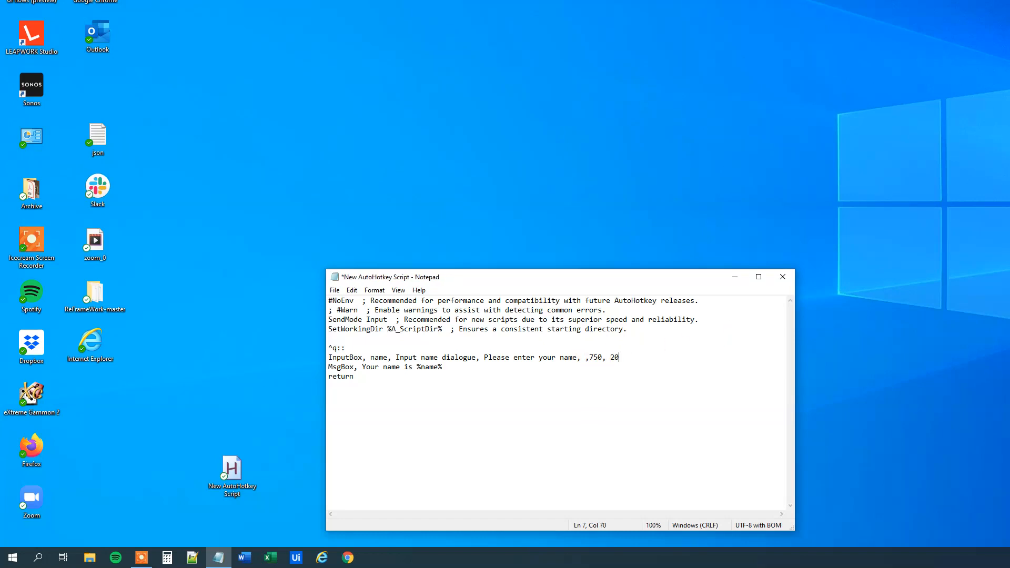
Change the InputBox height to 378 and rerun the script.
{"action": "type", "text": "378"}
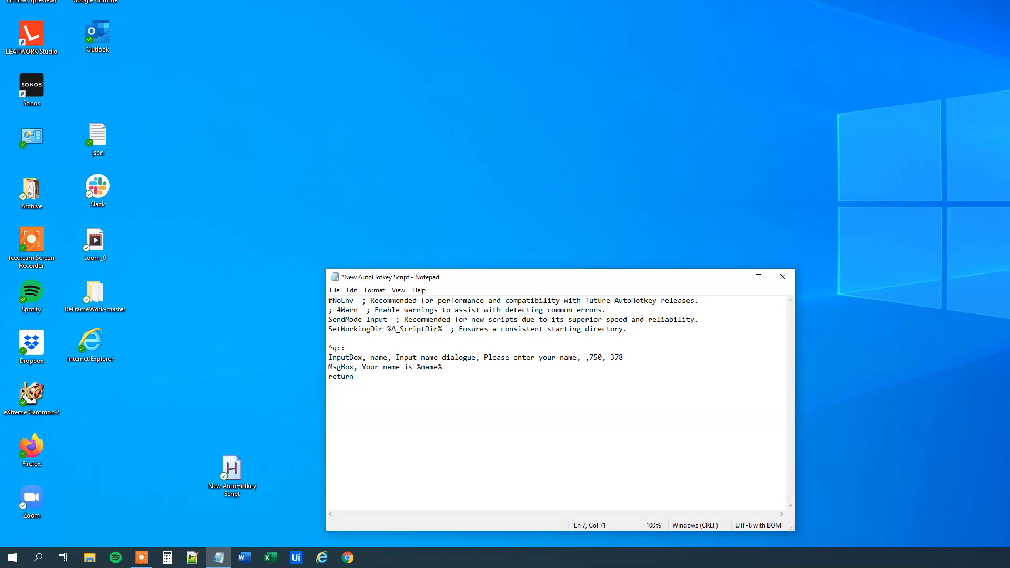
{"action": "left_click", "coordinate": [230, 473]}
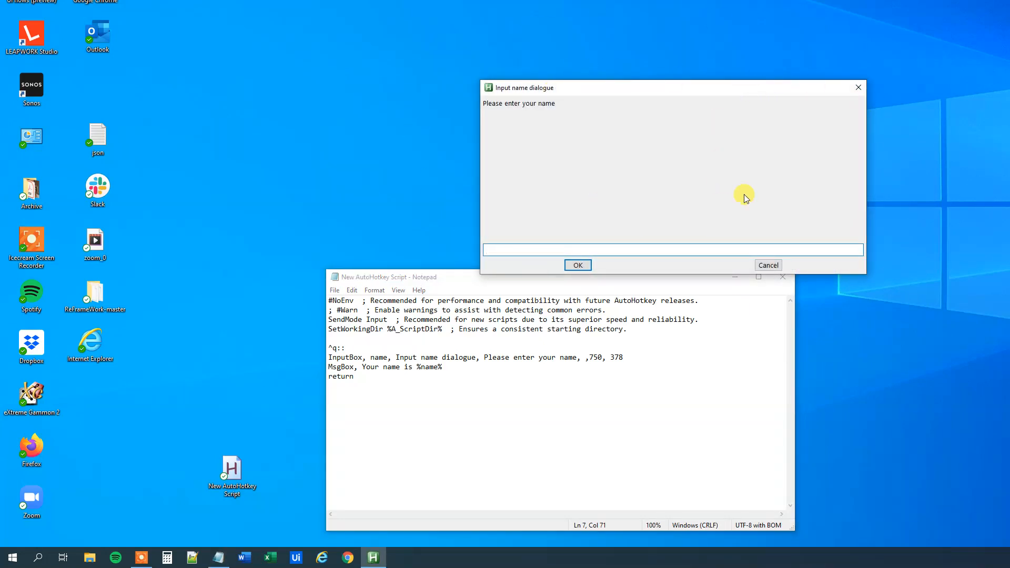
{"action": "mouse_move", "coordinate": [904, 132]}
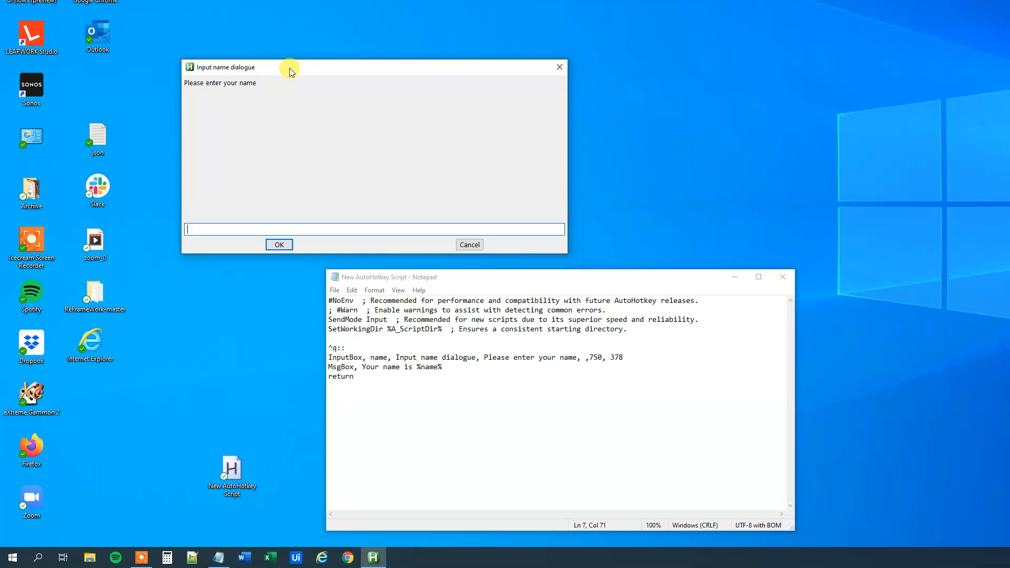
Drag the enlarged Input name dialogue up to the top-left of the screen.
{"action": "left_click_drag", "start_coordinate": [290, 67], "coordinate": [90, 13]}
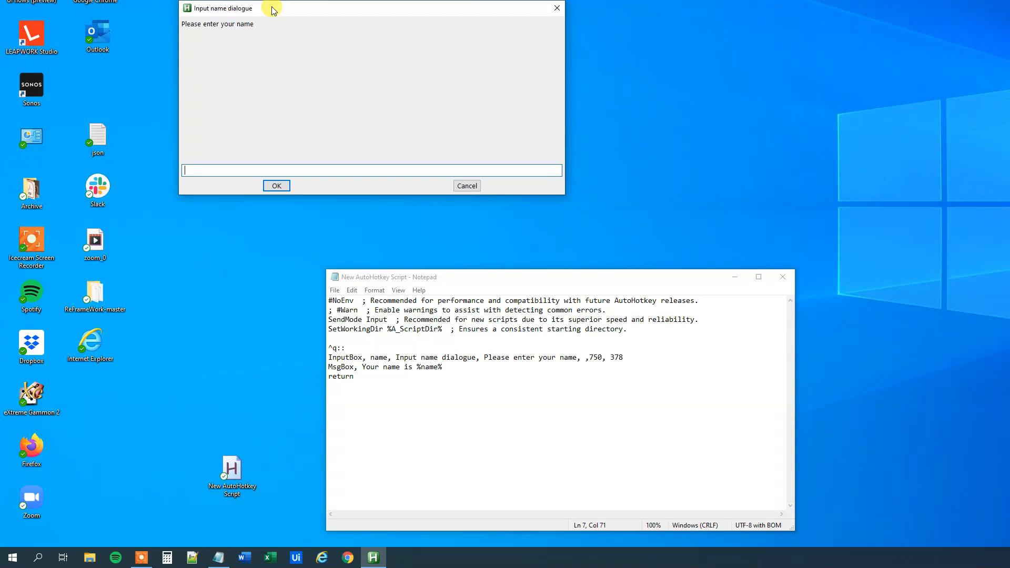
{"action": "left_click_drag", "start_coordinate": [222, 8], "coordinate": [677, 50]}
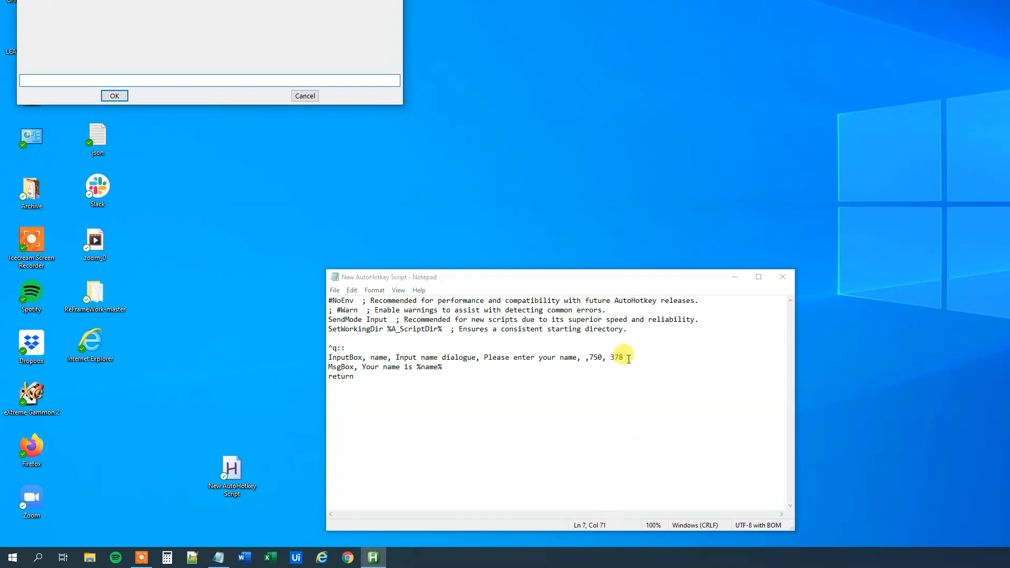
Leave X and Y empty and append the locale option after 378.
{"action": "type", "text": ", 0"}
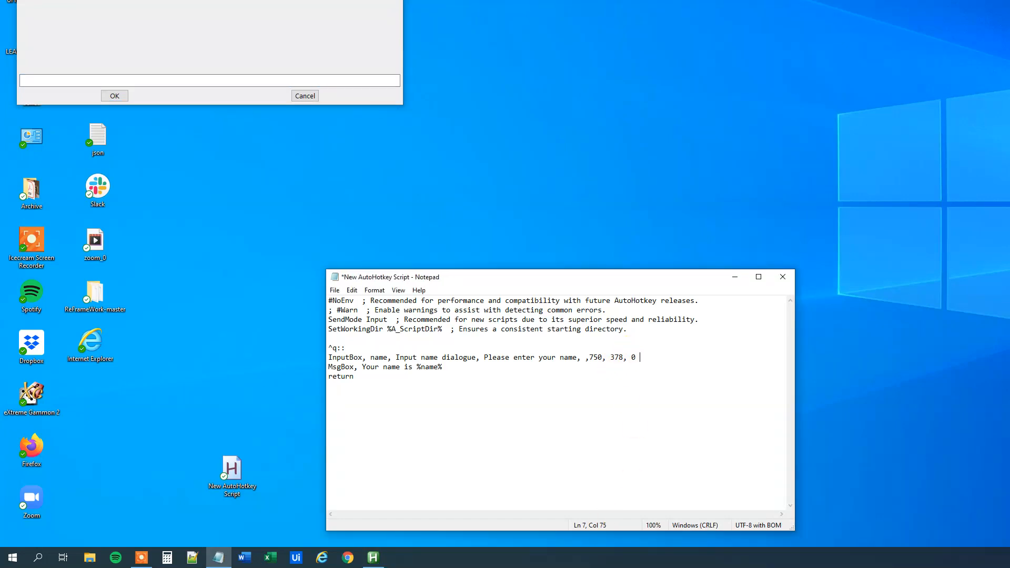
{"action": "type", "text": ", 0"}
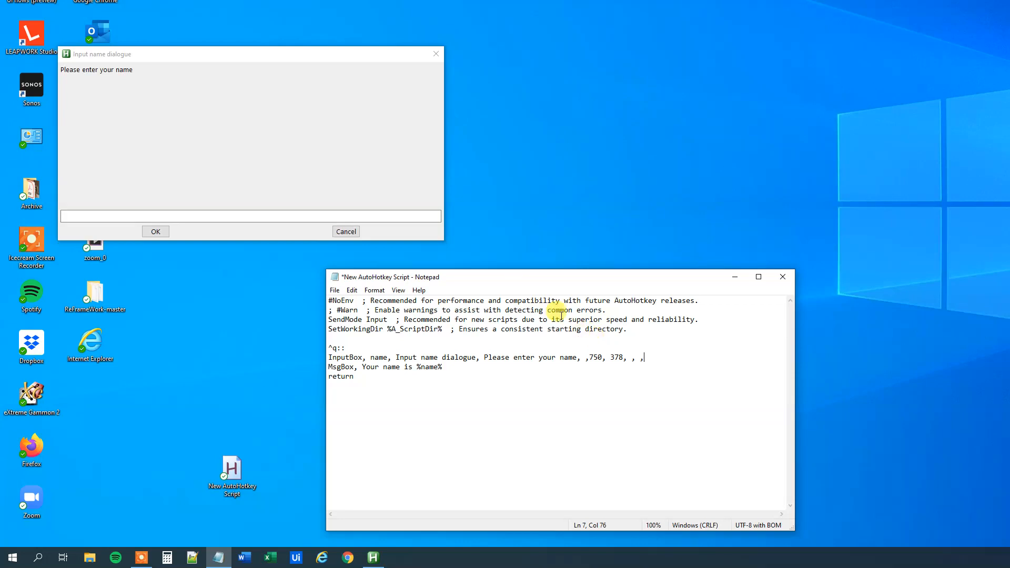
{"action": "mouse_move", "coordinate": [636, 375]}
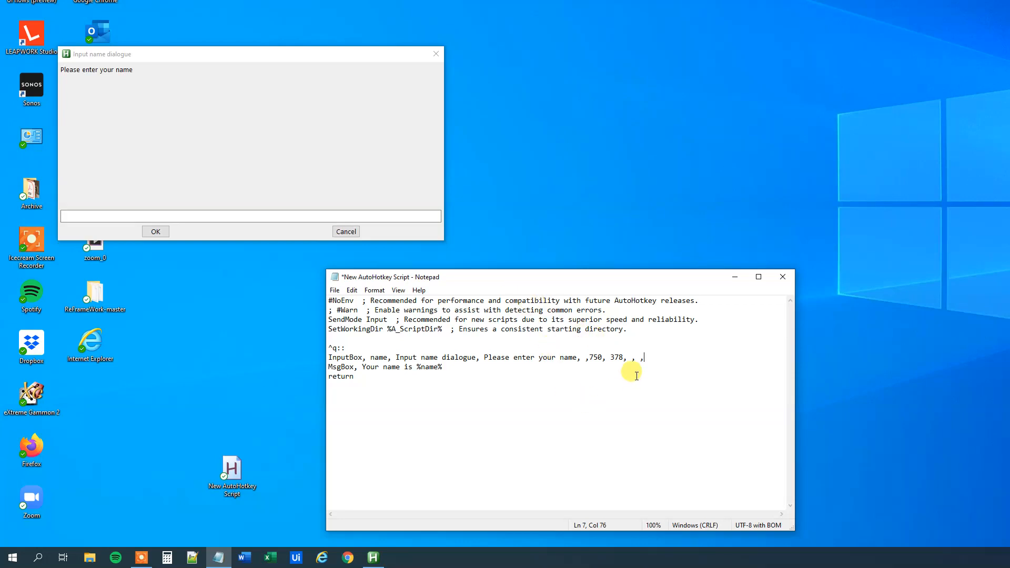
{"action": "type", "text": "locale"}
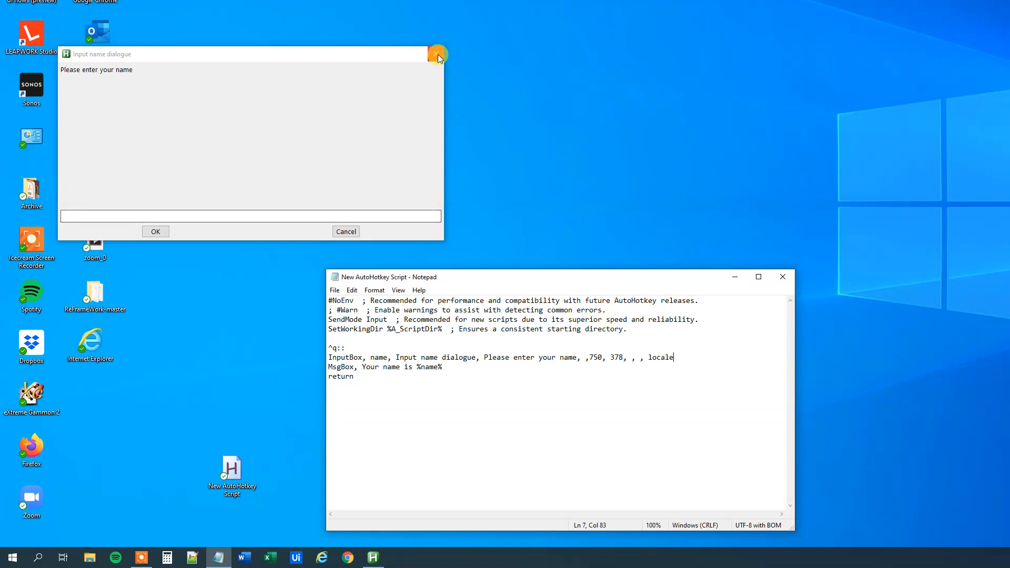
Dismiss the test name prompts to get back to the InputBox line after locale.
{"action": "left_click", "coordinate": [437, 53]}
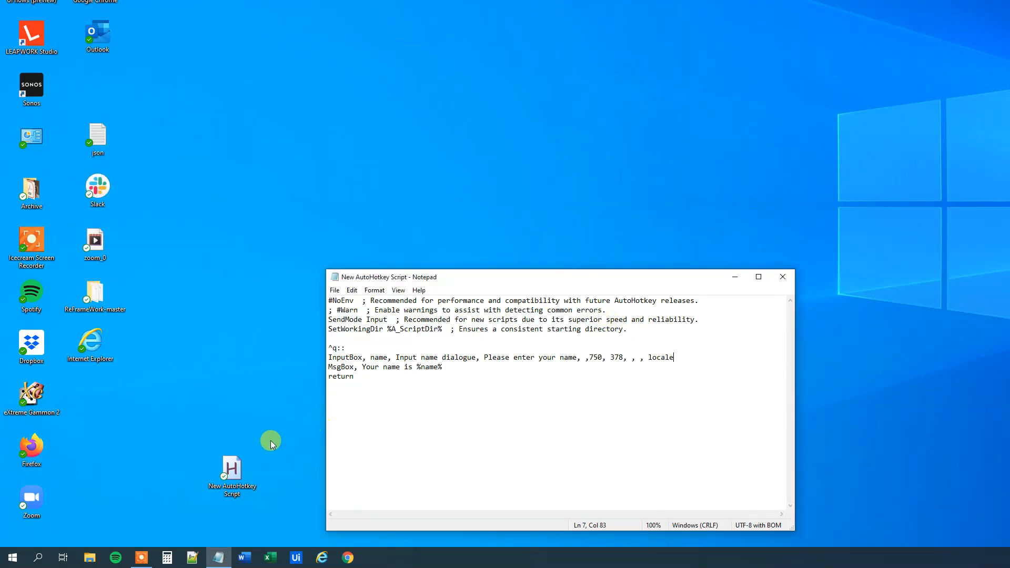
{"action": "mouse_move", "coordinate": [708, 221]}
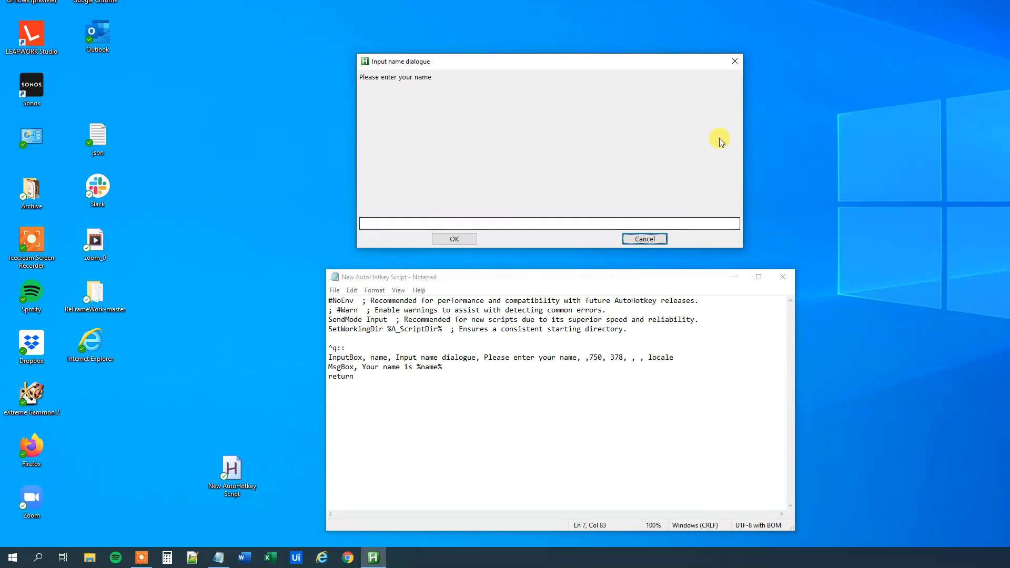
{"action": "left_click", "coordinate": [454, 238]}
{"action": "type", "text": ","}
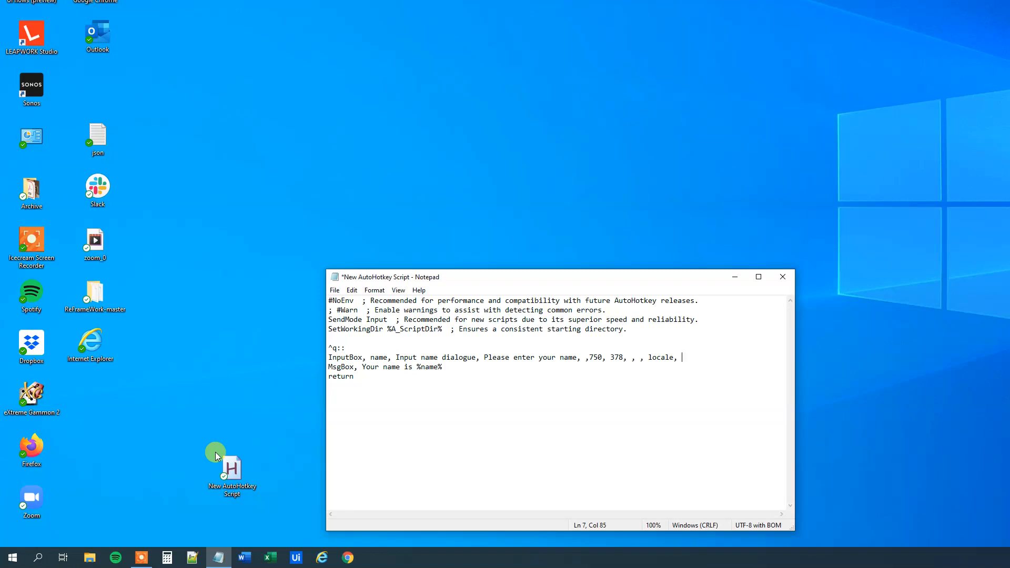
Add a 7-second timeout after locale and reload the script, replacing the running instance.
{"action": "left_click", "coordinate": [231, 470]}
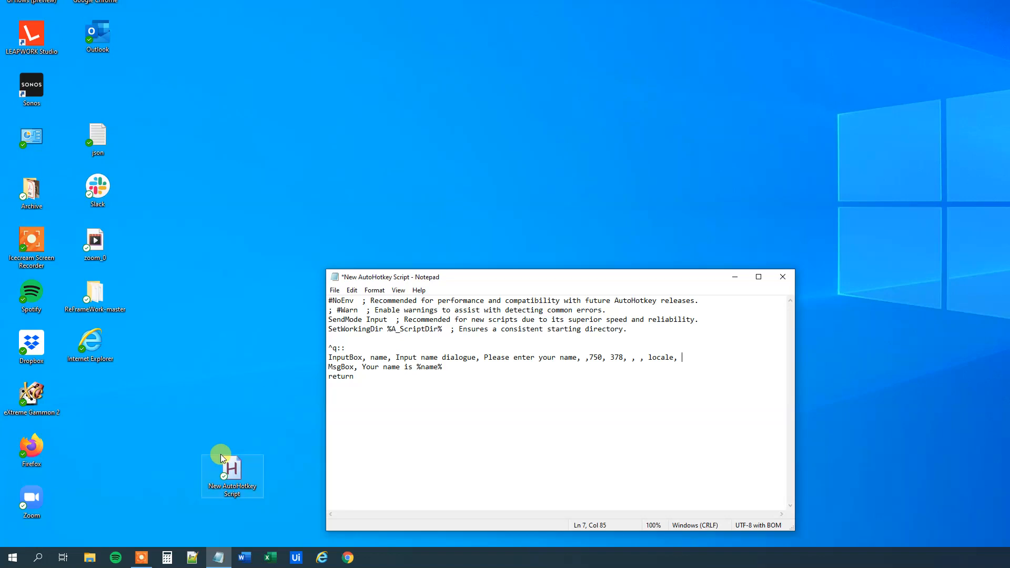
{"action": "type", "text": "7"}
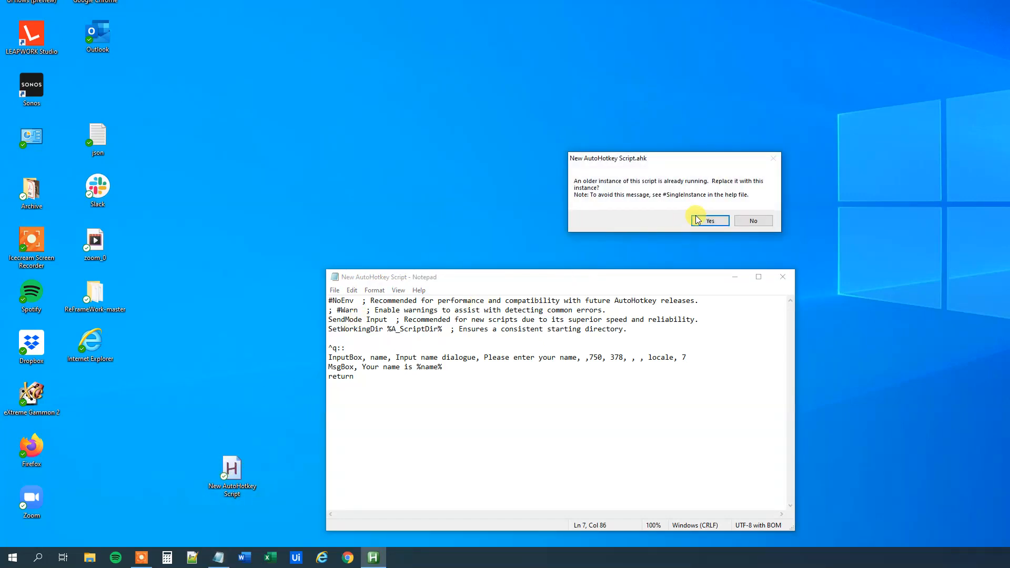
{"action": "left_click", "coordinate": [708, 220]}
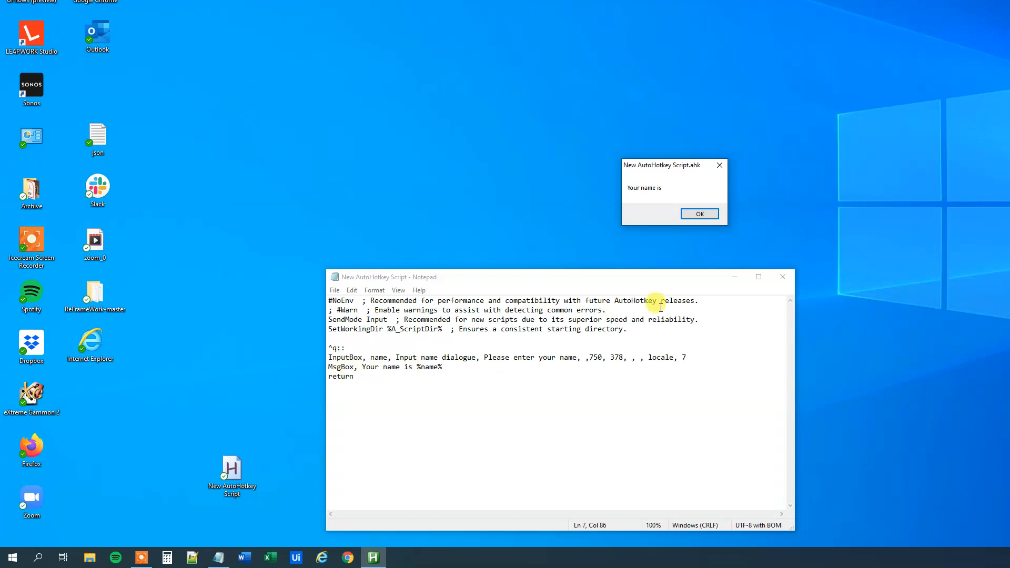
{"action": "mouse_move", "coordinate": [659, 193]}
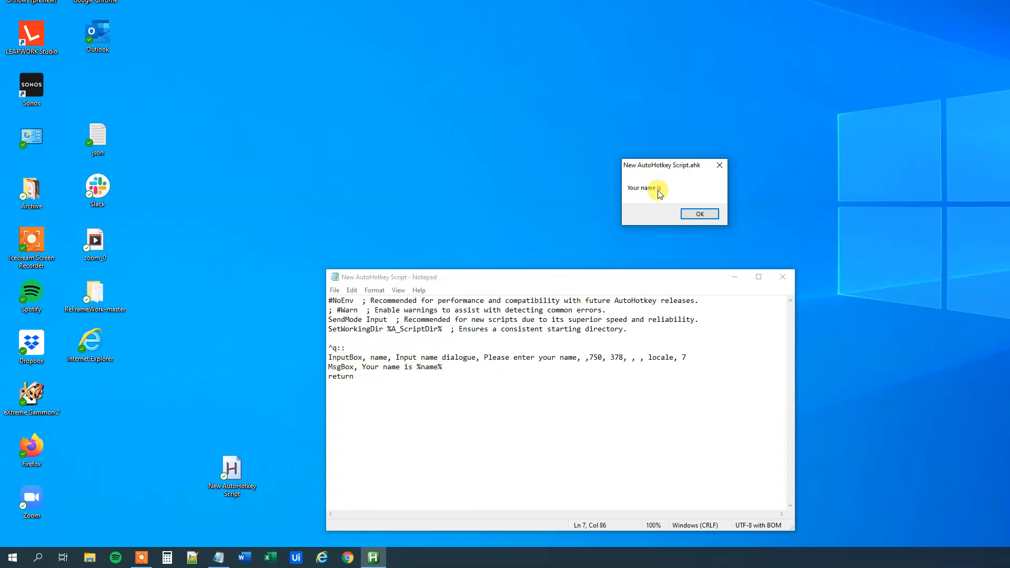
{"action": "mouse_move", "coordinate": [381, 356]}
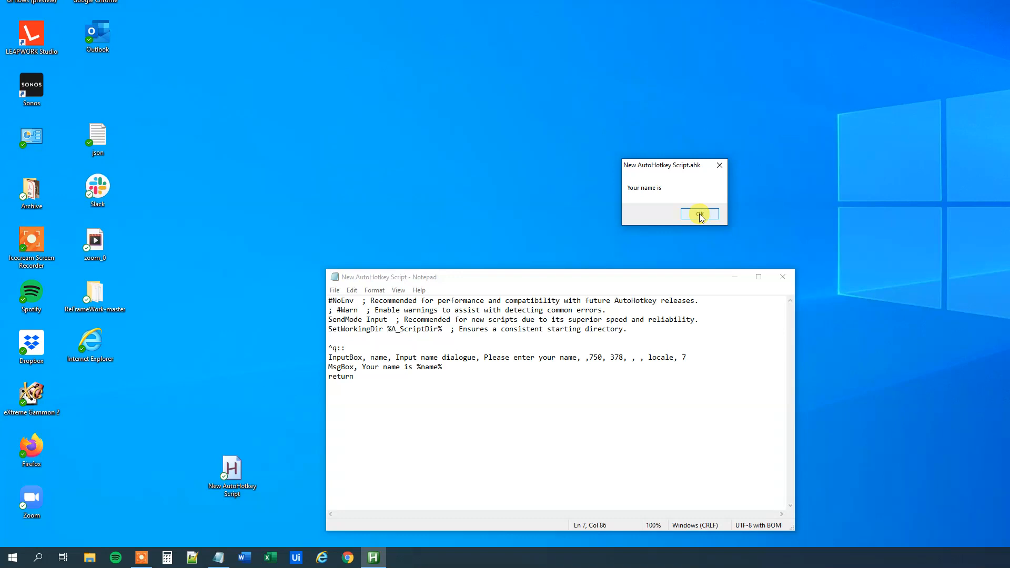
Rerun the name prompt, let it time out, and close both empty 'Your name is' messages.
{"action": "left_click", "coordinate": [699, 214]}
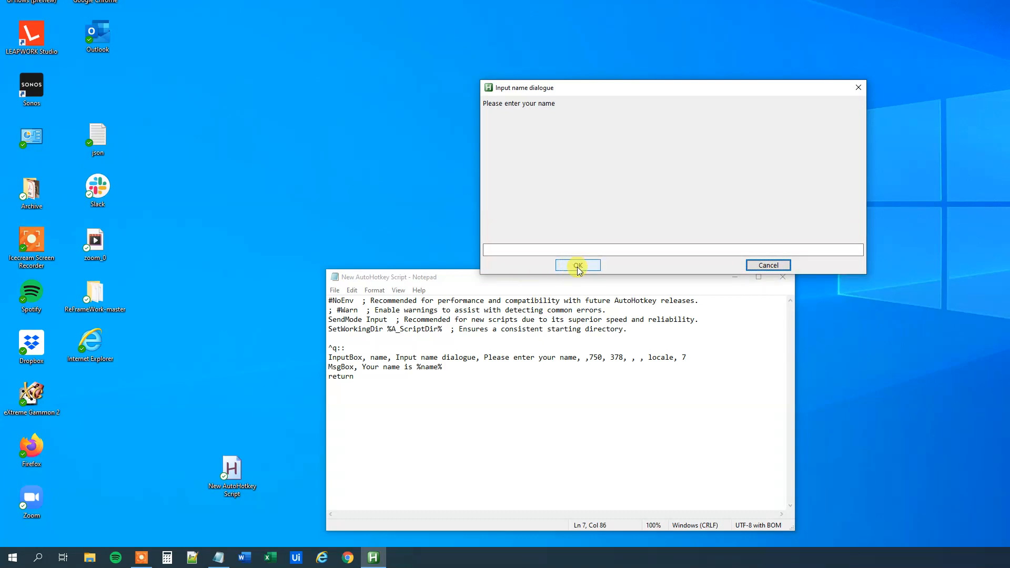
{"action": "mouse_move", "coordinate": [582, 250]}
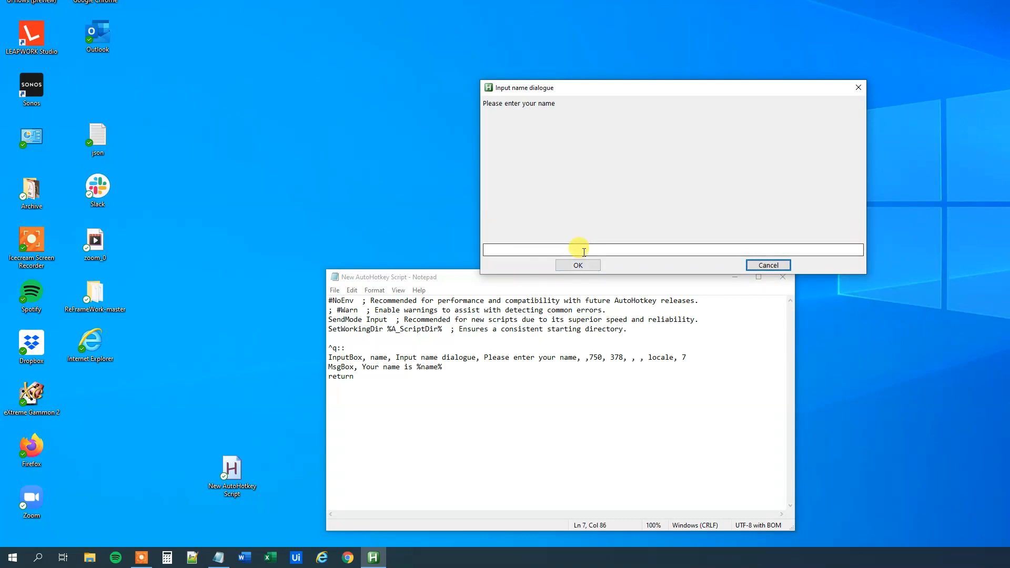
{"action": "left_click", "coordinate": [577, 264]}
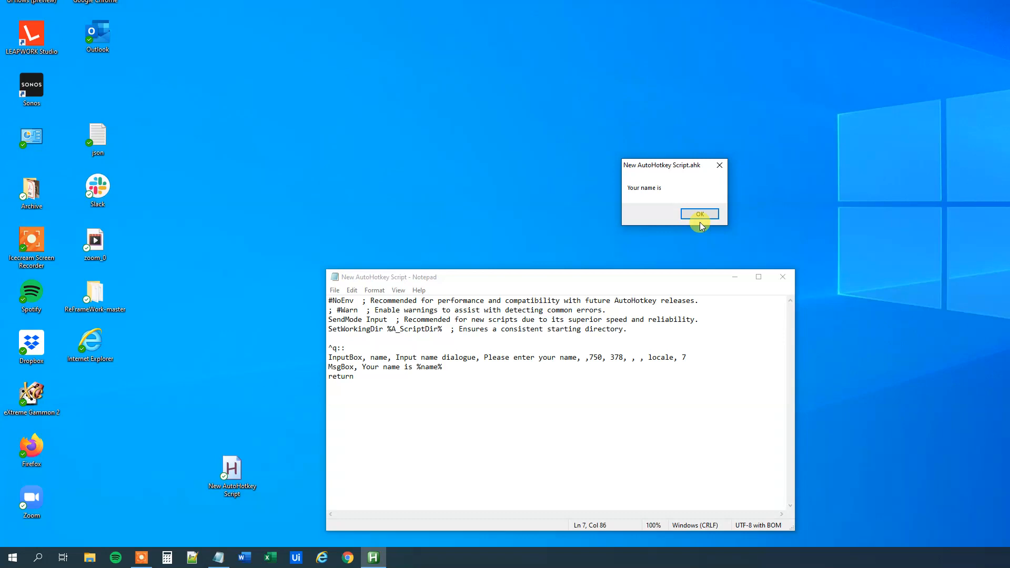
{"action": "left_click", "coordinate": [699, 213]}
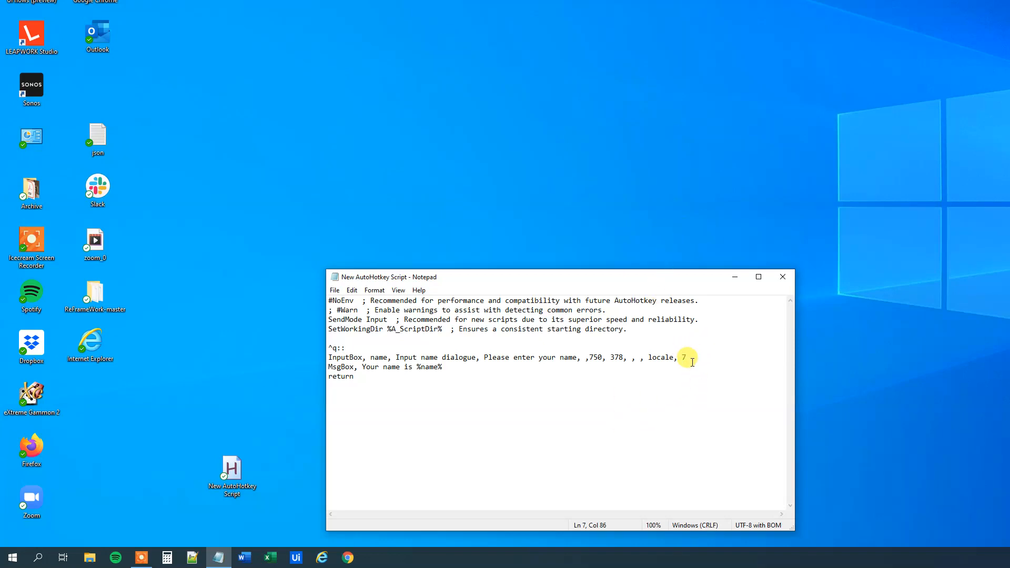
Wrap the name message in a 'Switch ErrorLevel { }' block with a 'case 0:' branch.
{"action": "key", "text": "Enter"}
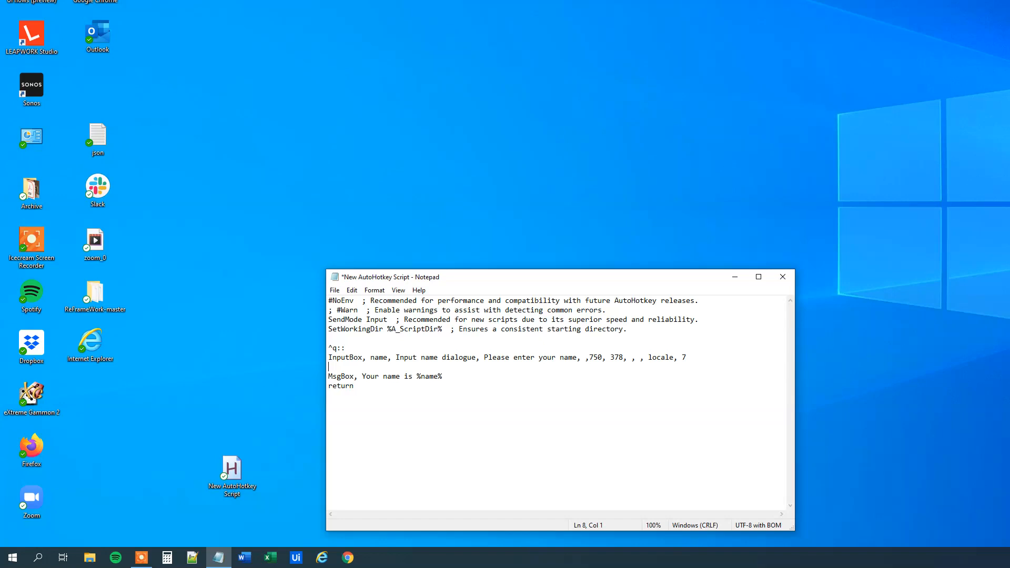
{"action": "type", "text": "S"}
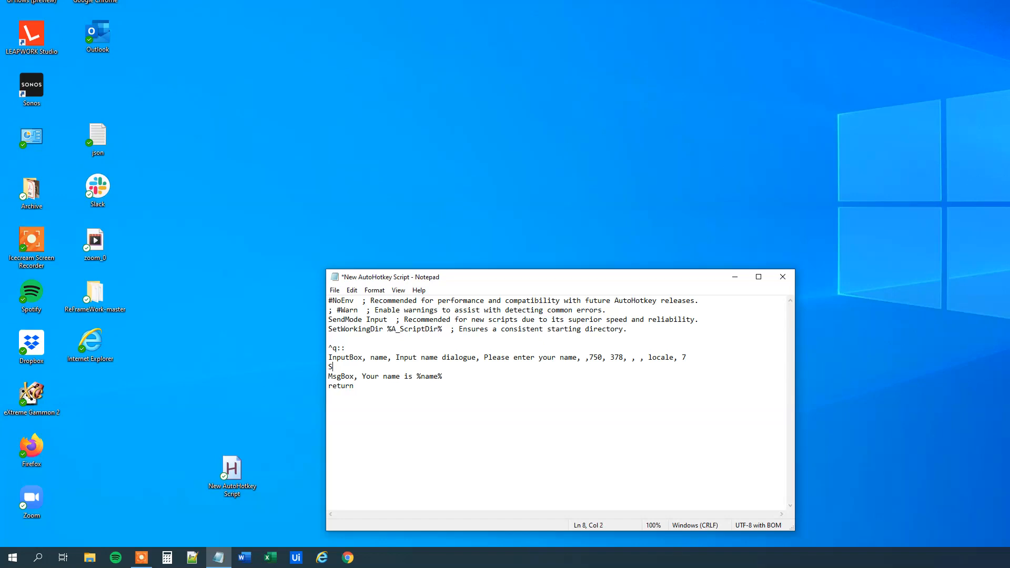
{"action": "type", "text": "witch"}
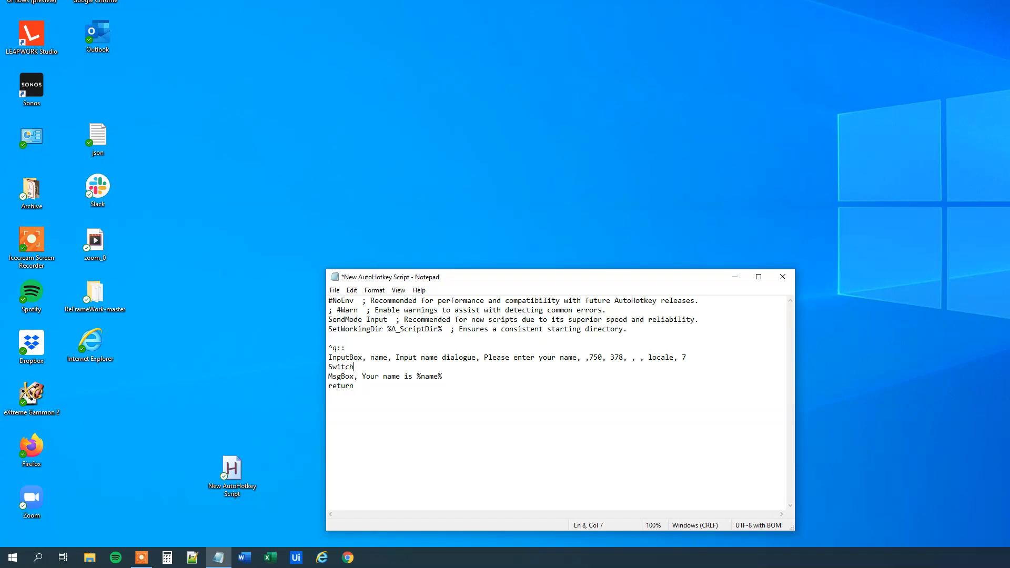
{"action": "type", "text": "Error"}
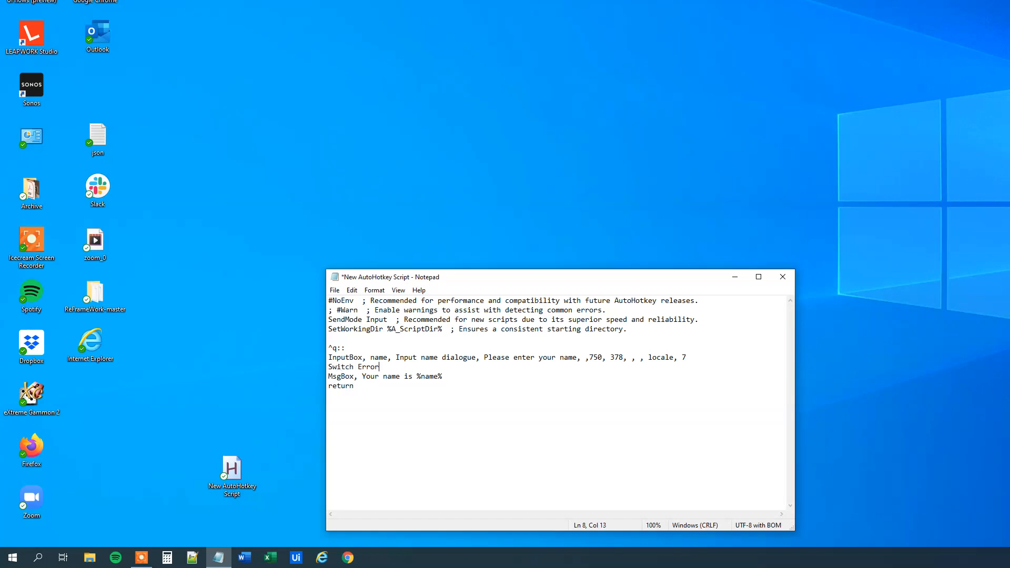
{"action": "type", "text": "Level"}
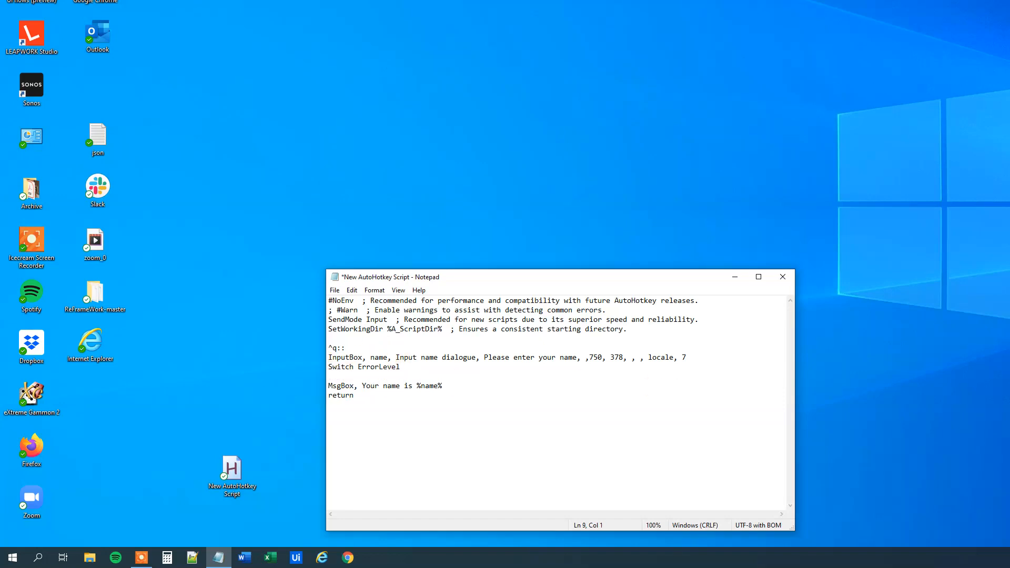
{"action": "type", "text": "{"}
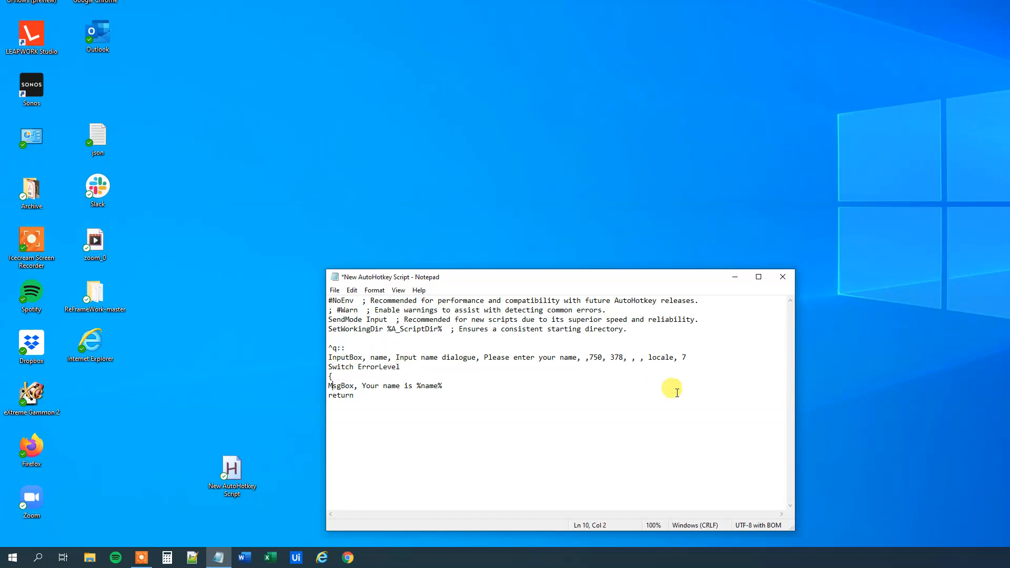
{"action": "key", "text": "enter"}
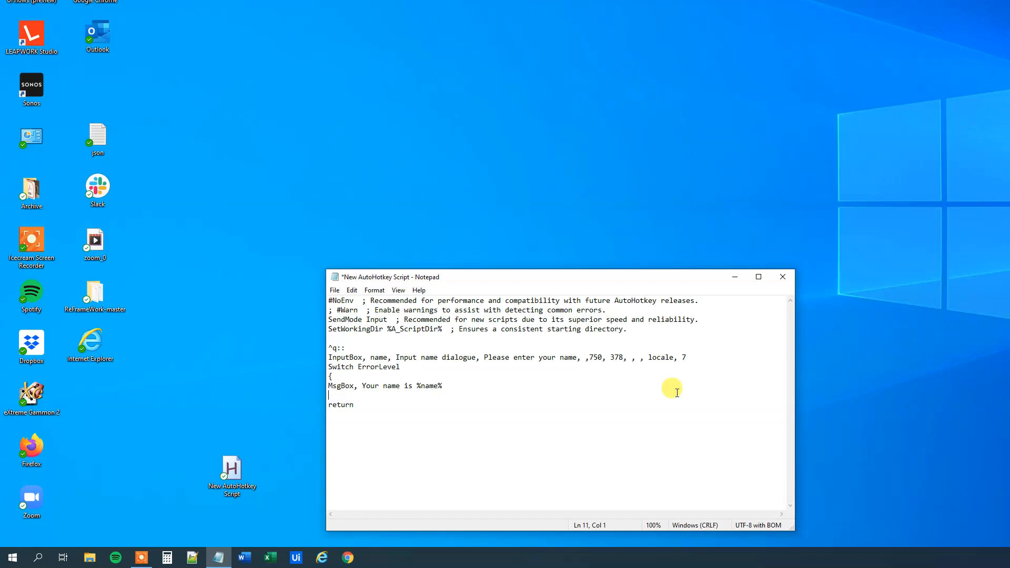
{"action": "type", "text": "}"}
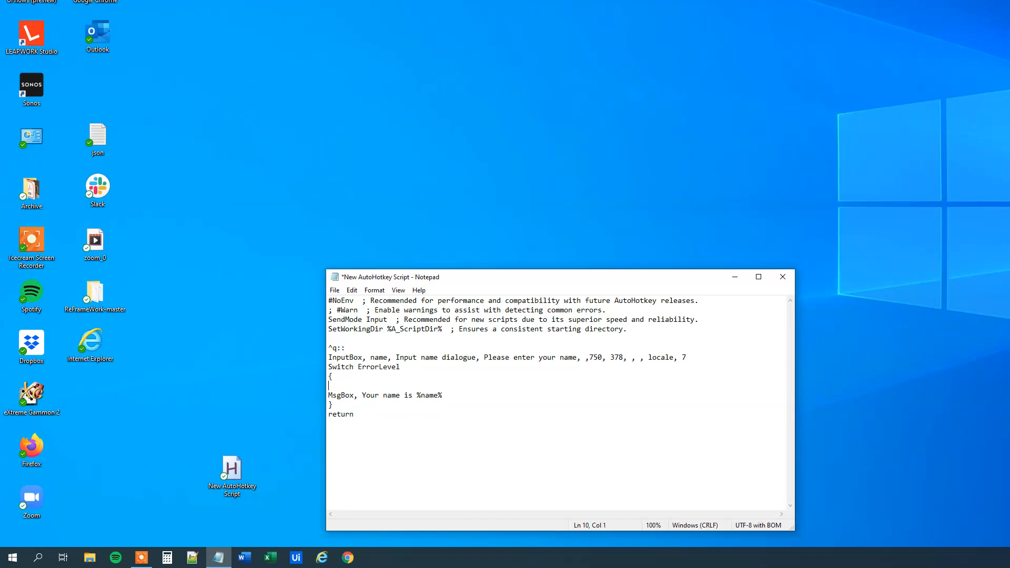
{"action": "type", "text": "case 0:"}
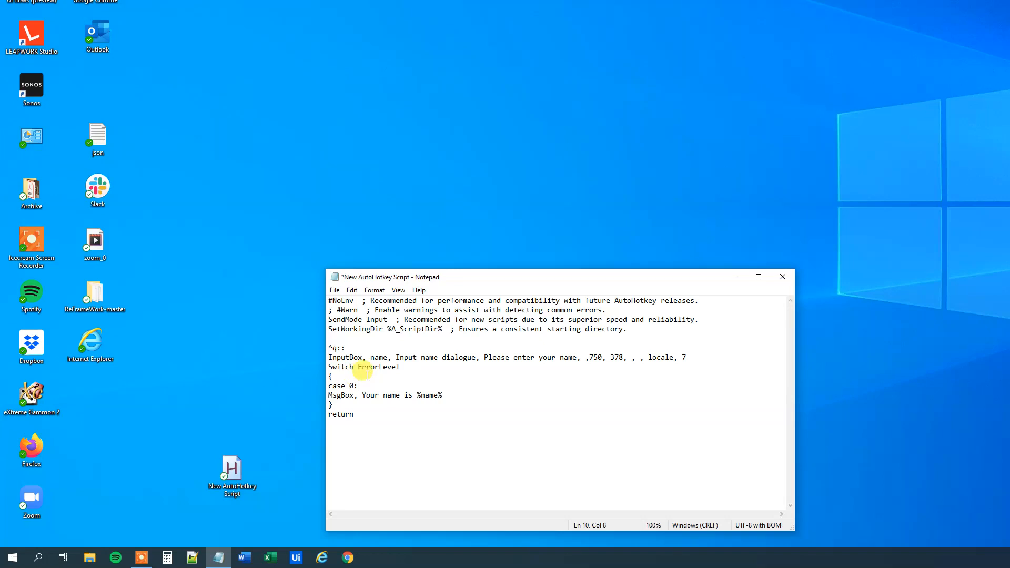
{"action": "mouse_move", "coordinate": [457, 366]}
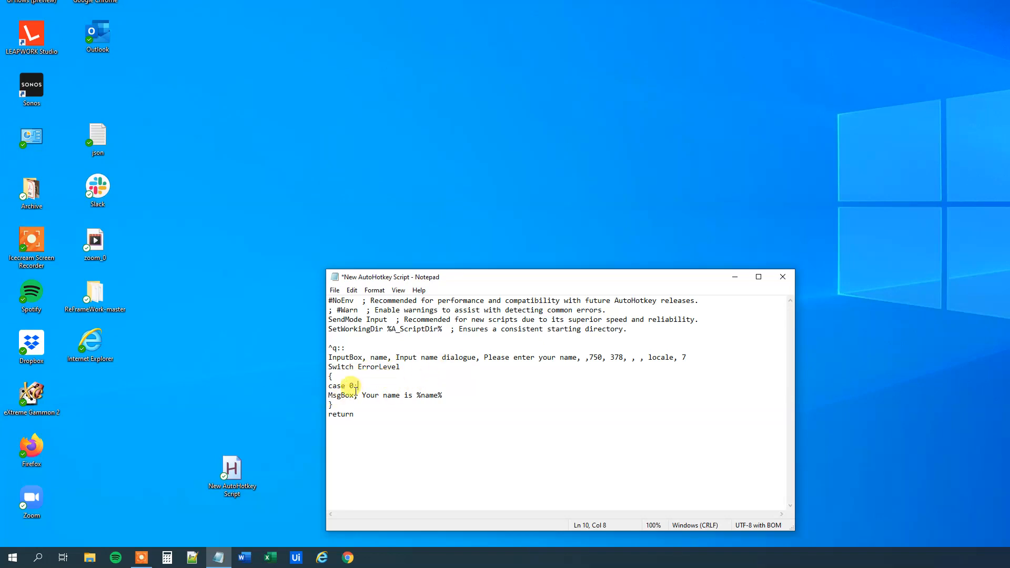
Add a 'case 1:' branch with 'MsgBox, You clicked cancel'.
{"action": "left_click", "coordinate": [446, 395]}
{"action": "type", "text": "case"}
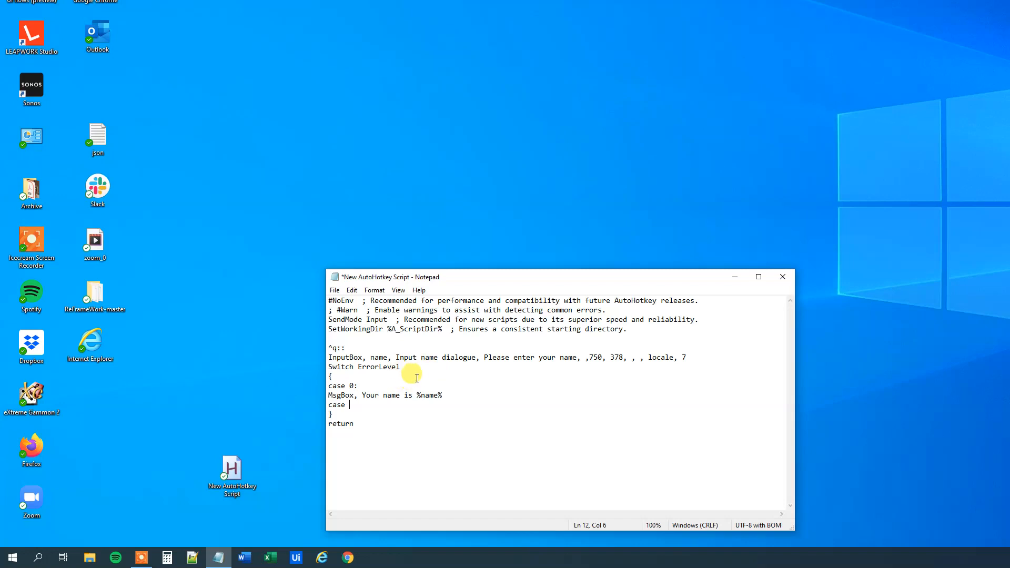
{"action": "type", "text": "1:"}
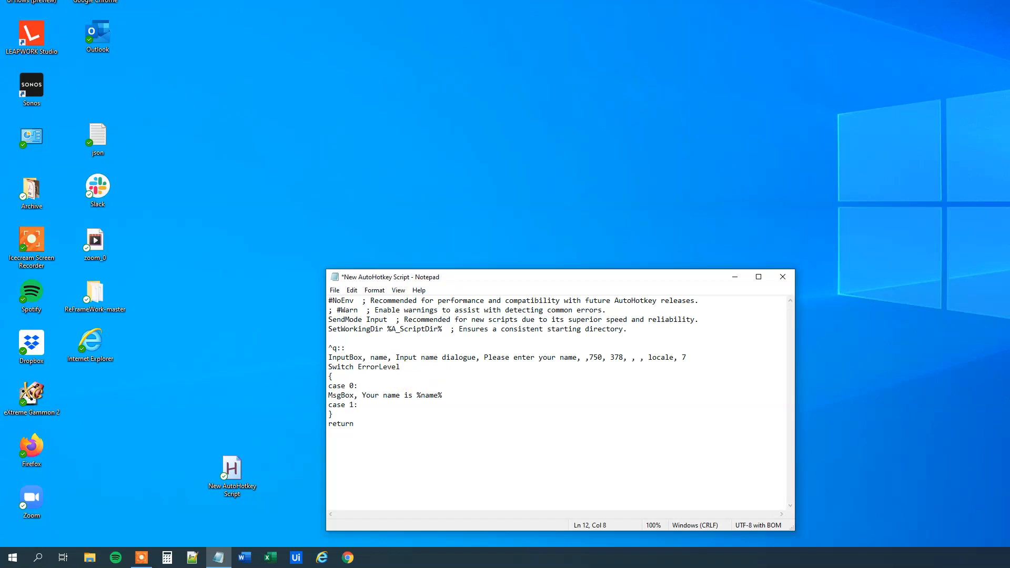
{"action": "key", "text": "Enter"}
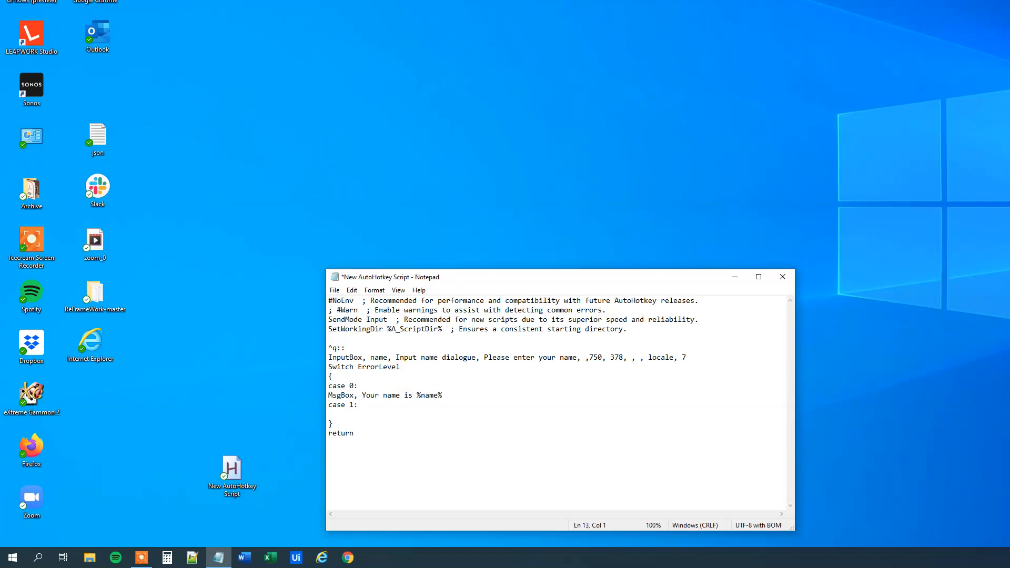
{"action": "type", "text": "MsgBox,"}
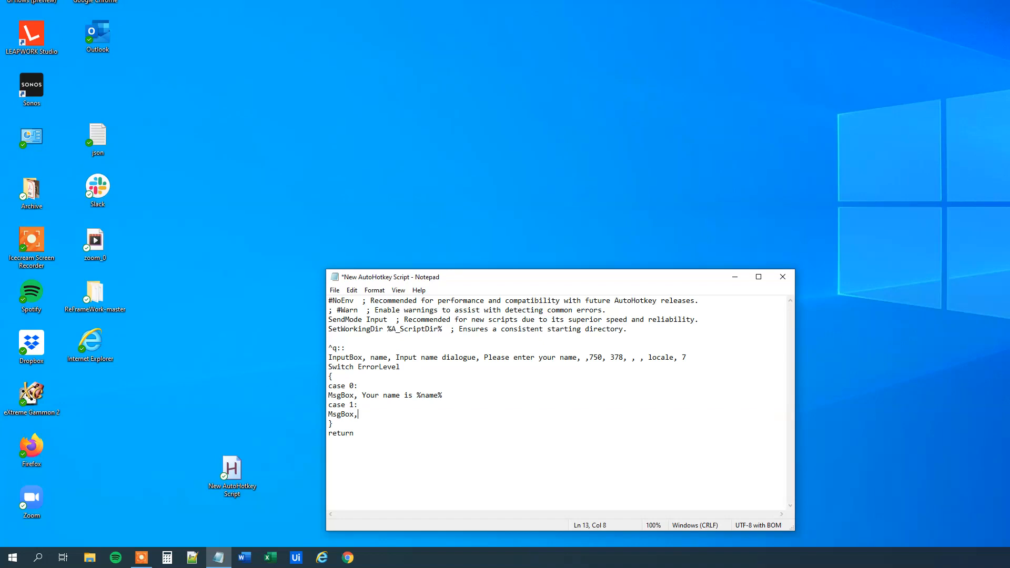
{"action": "type", "text": "You"}
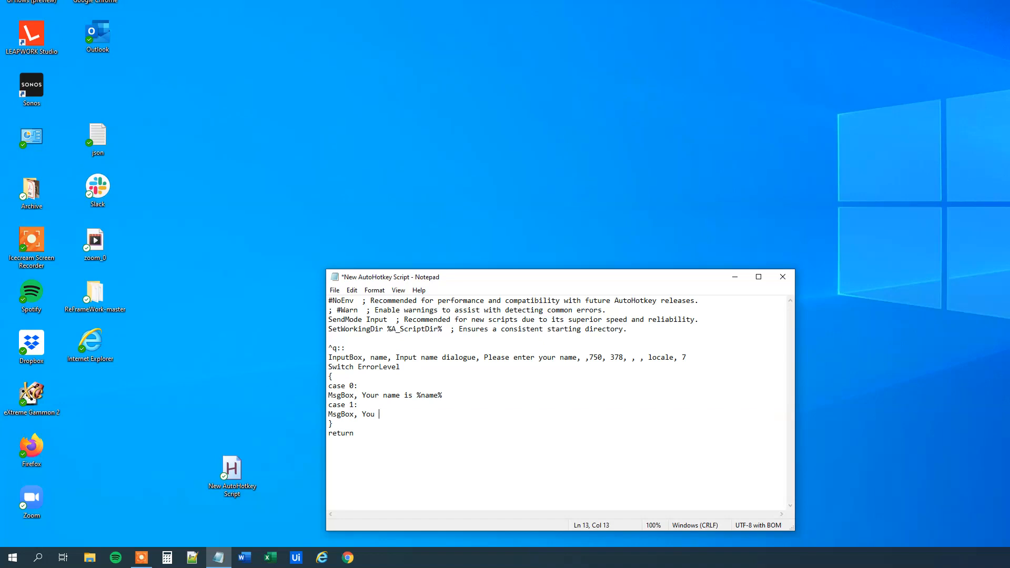
{"action": "type", "text": "clicked"}
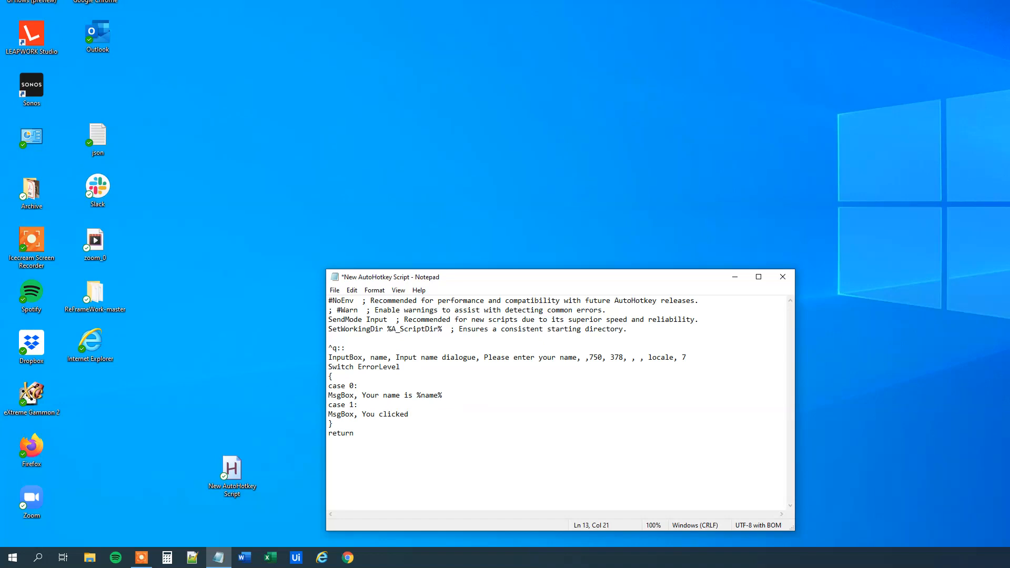
{"action": "type", "text": "cancel"}
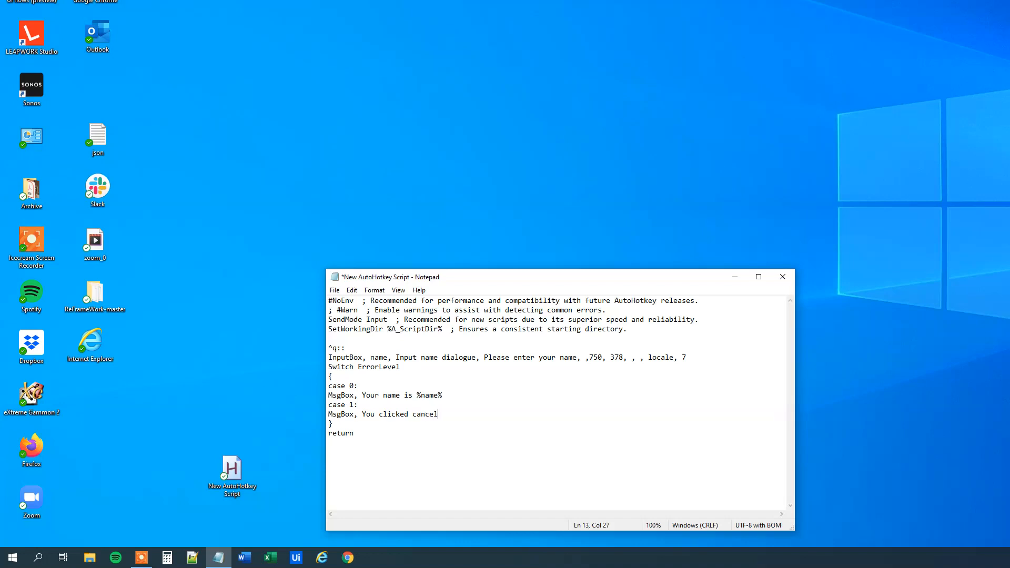
Add a 'case 2:' branch with 'MsgBox, Timeout' before the closing brace.
{"action": "type", "text": "case"}
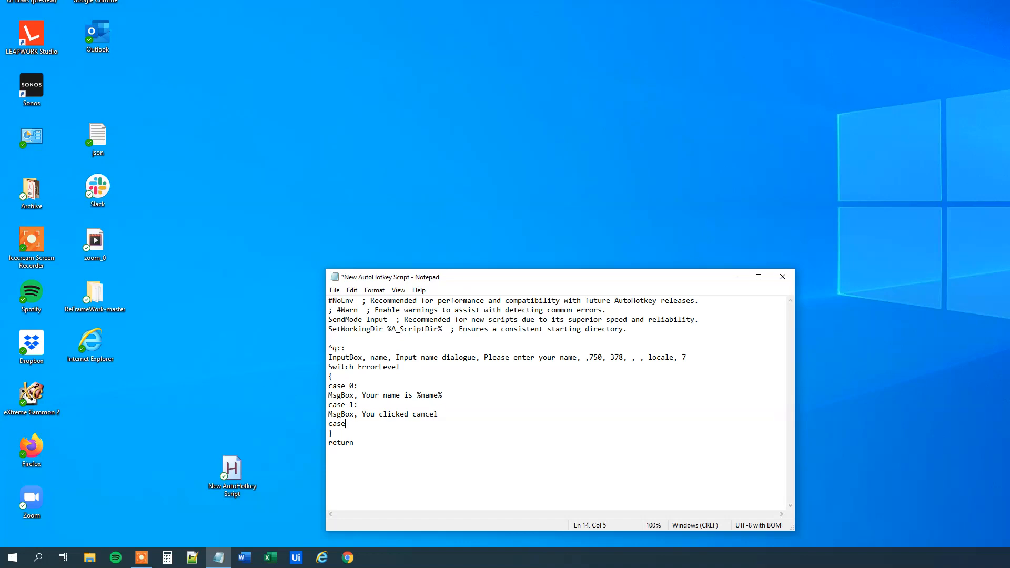
{"action": "type", "text": "2:"}
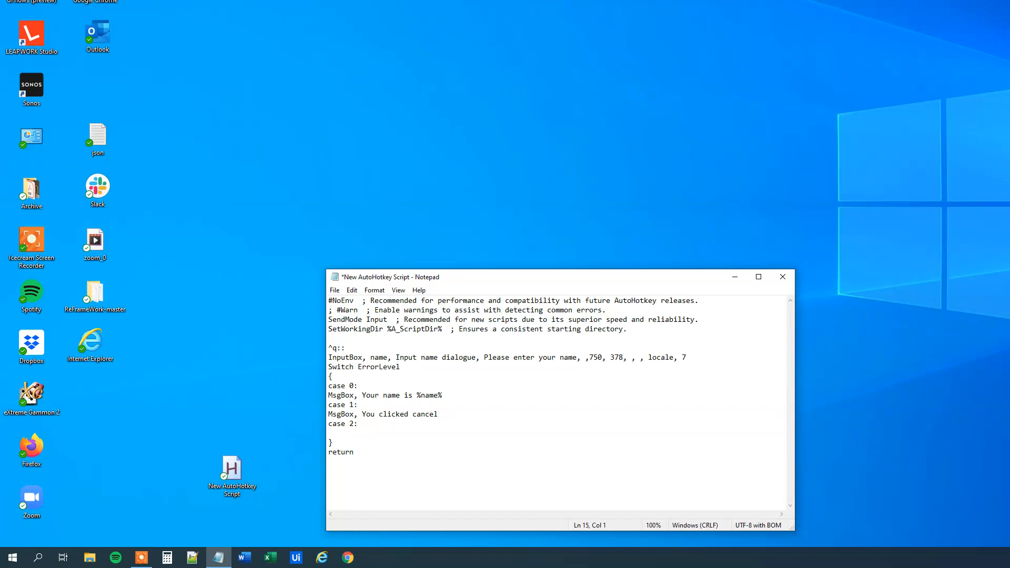
{"action": "type", "text": "MsgBox,"}
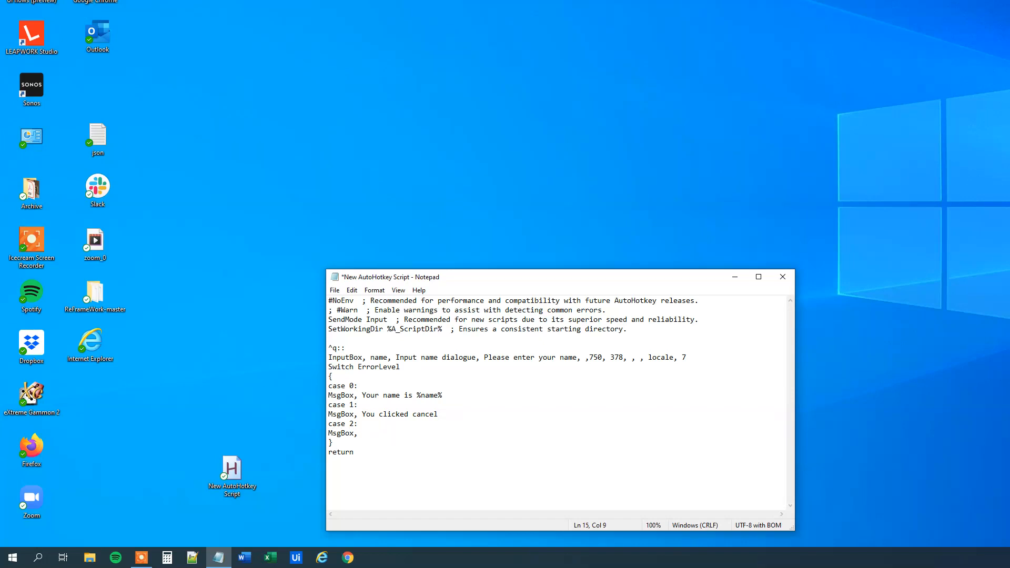
{"action": "type", "text": "Timeout"}
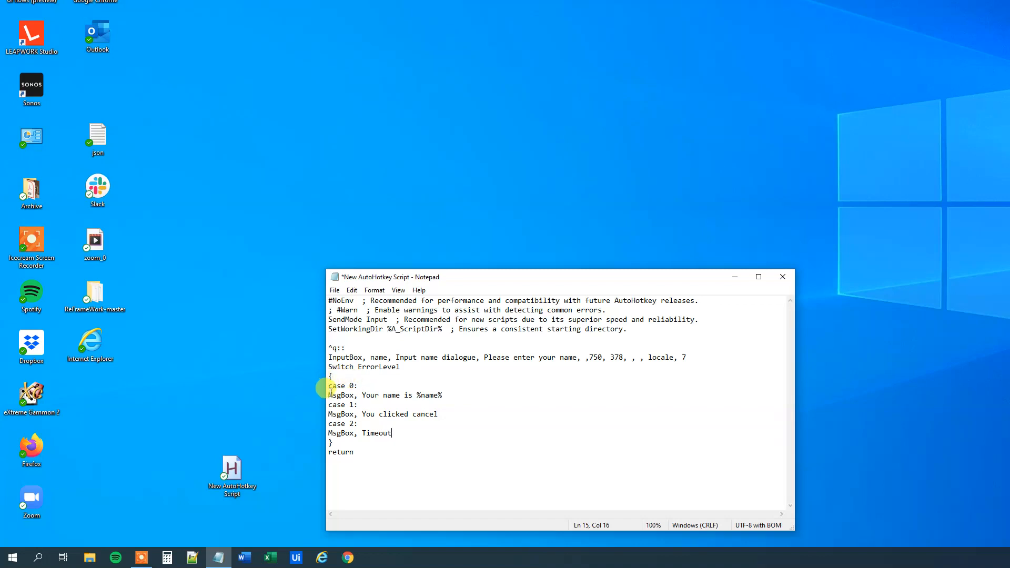
{"action": "left_click_drag", "start_coordinate": [358, 395], "coordinate": [358, 405]}
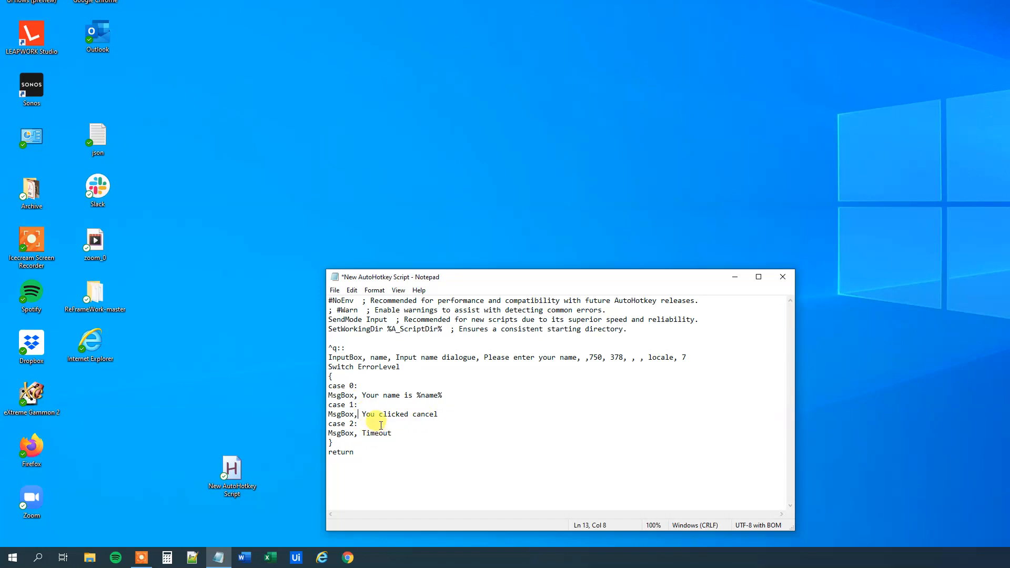
{"action": "mouse_move", "coordinate": [677, 358]}
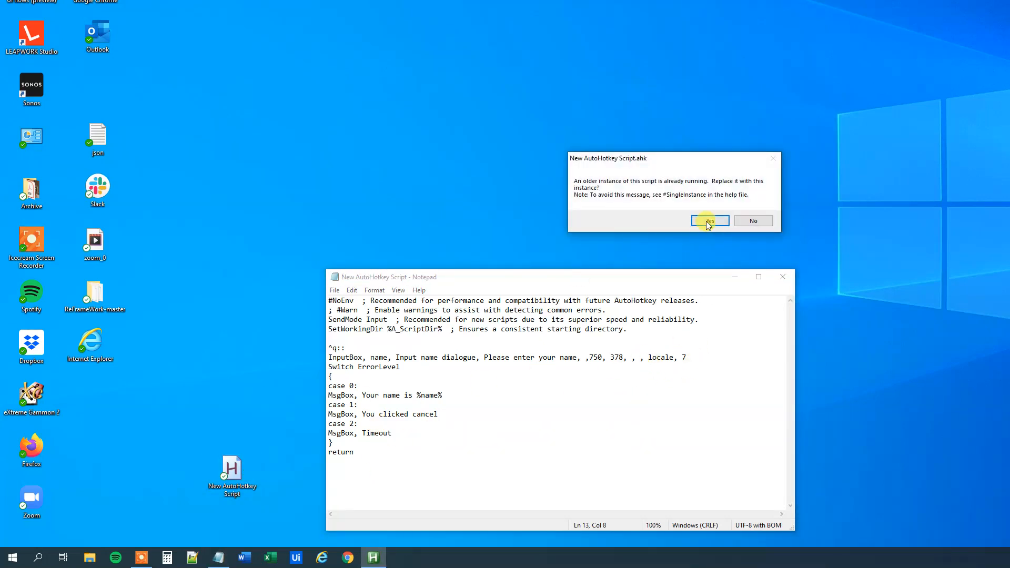
Reload the script and test submitting 'Anders', cancelling, and timing out, closing each message.
{"action": "left_click", "coordinate": [709, 220]}
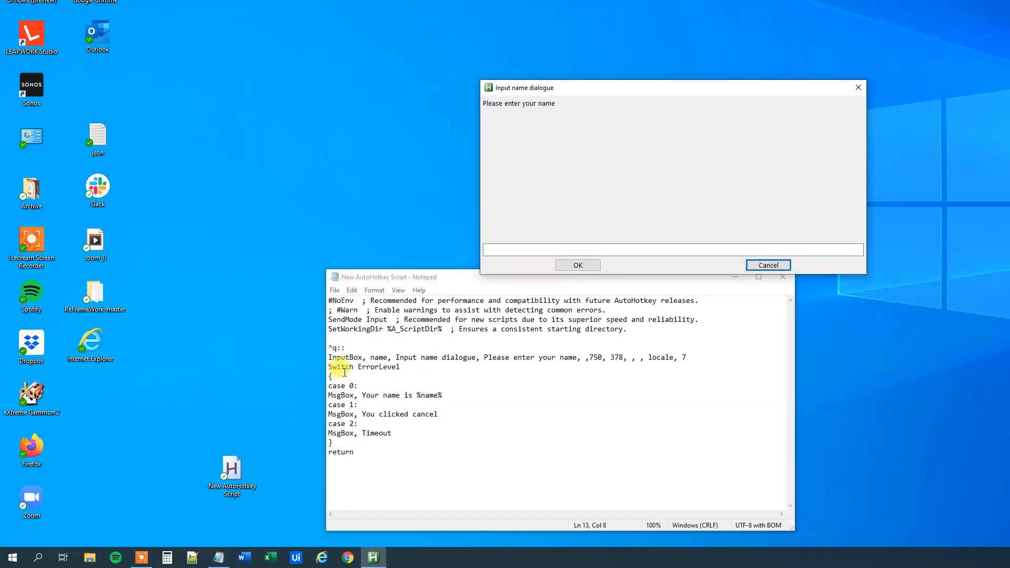
{"action": "type", "text": "Anders"}
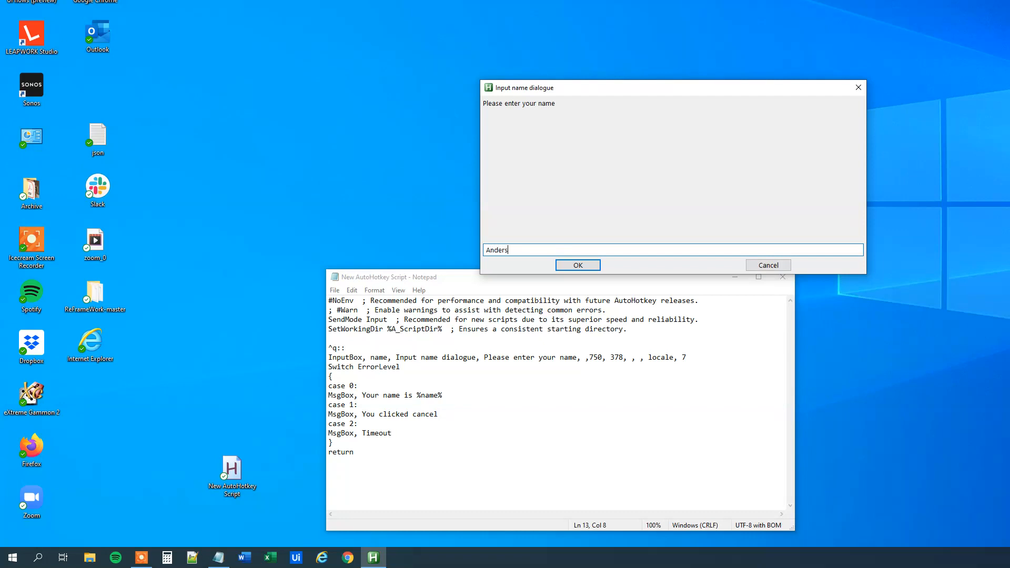
{"action": "left_click", "coordinate": [576, 265]}
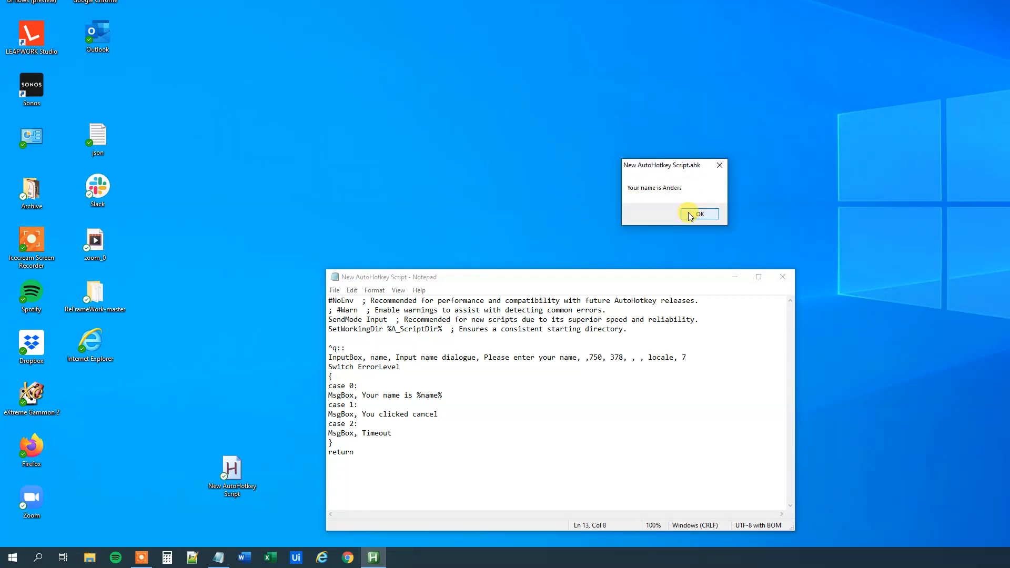
{"action": "left_click", "coordinate": [698, 213]}
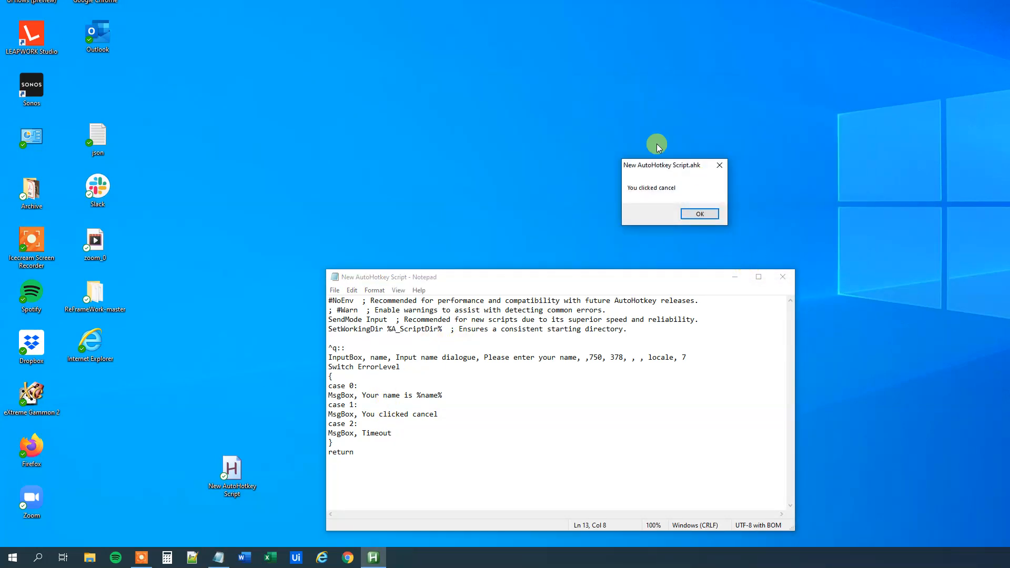
{"action": "left_click", "coordinate": [699, 214]}
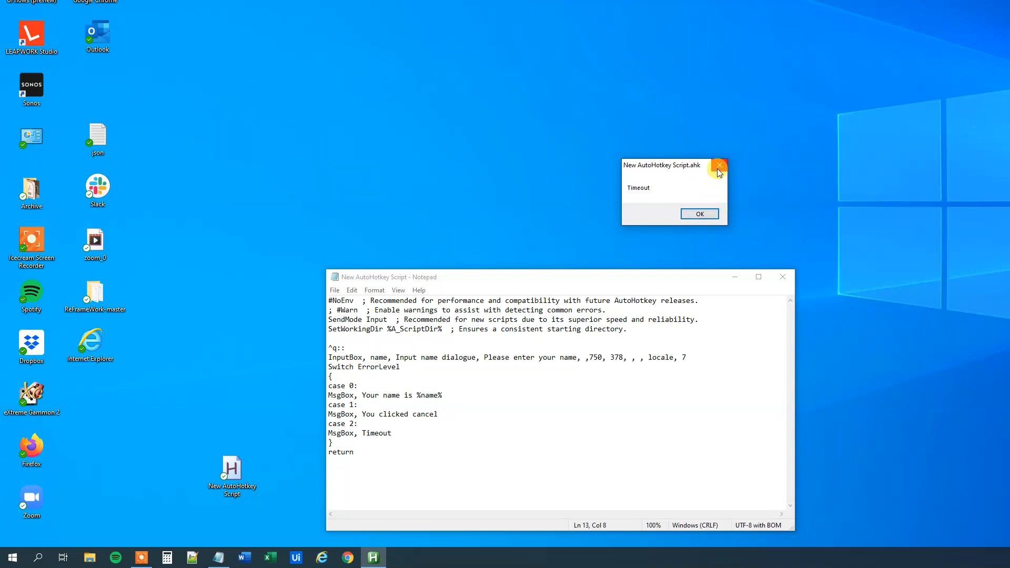
{"action": "mouse_move", "coordinate": [718, 169]}
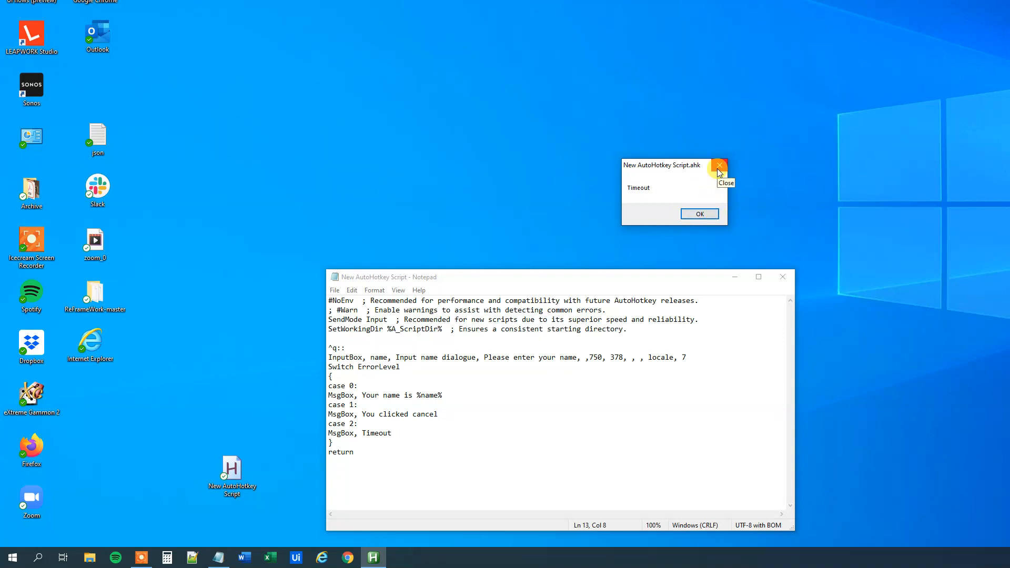
{"action": "left_click", "coordinate": [719, 166]}
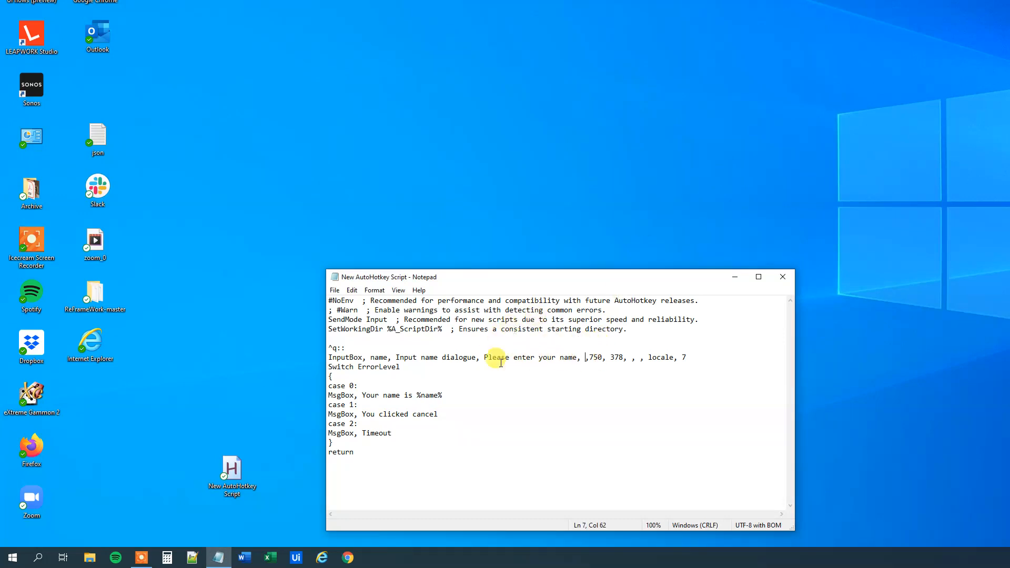
{"action": "mouse_move", "coordinate": [614, 347]}
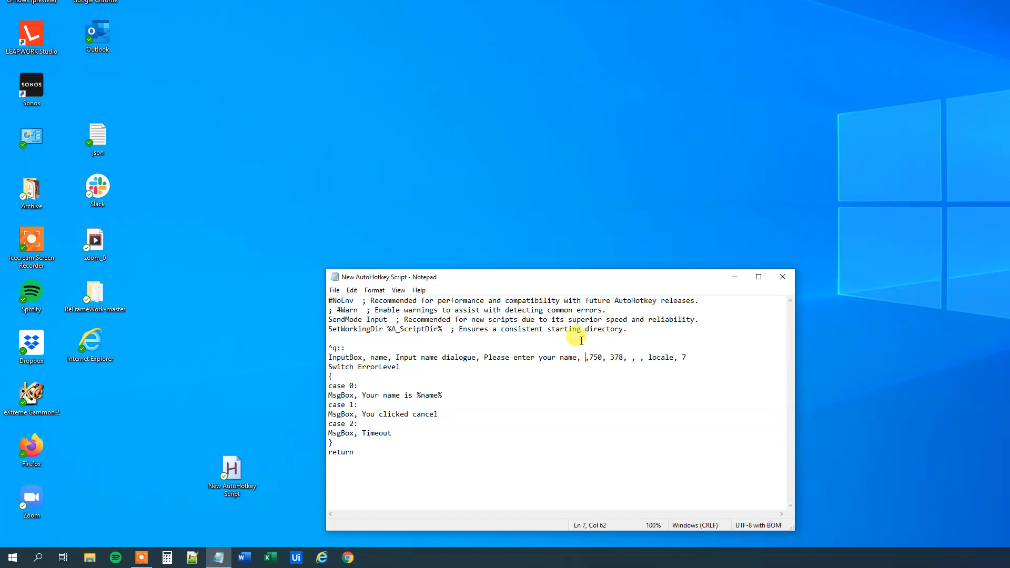
Add the hide option before 750, reload the script, and close the masked name prompt.
{"action": "type", "text": "hide"}
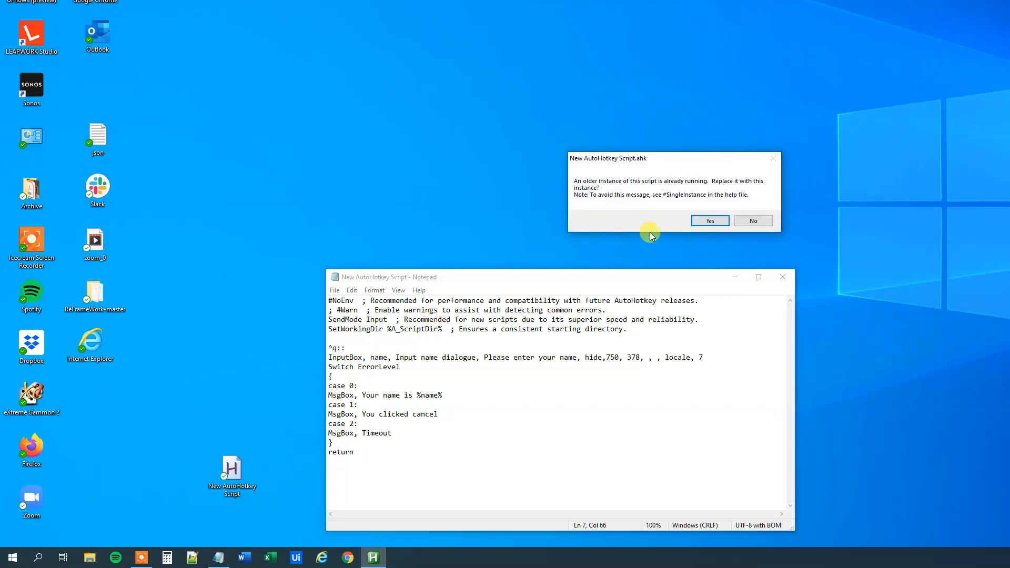
{"action": "left_click", "coordinate": [708, 220]}
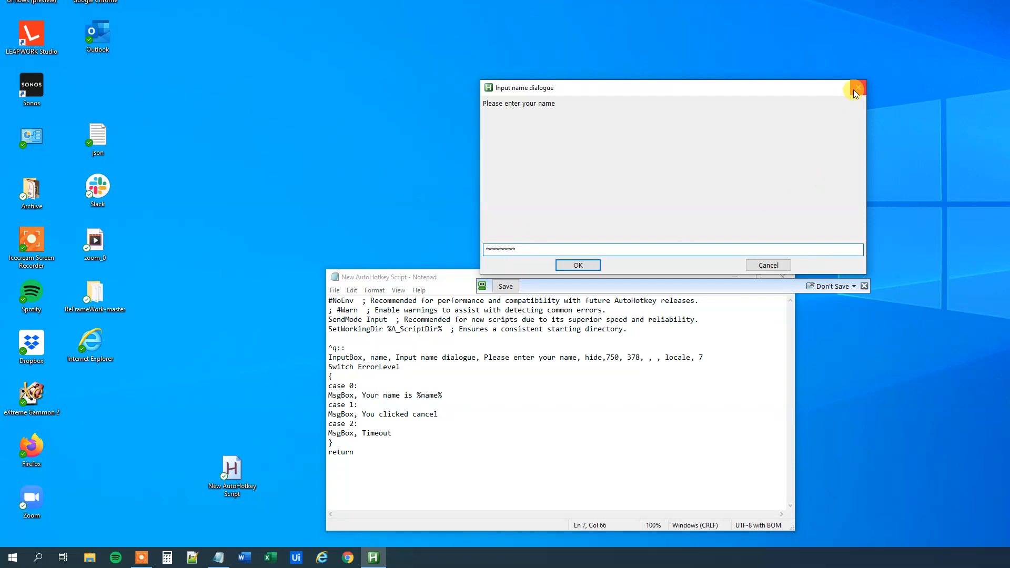
{"action": "left_click", "coordinate": [856, 89]}
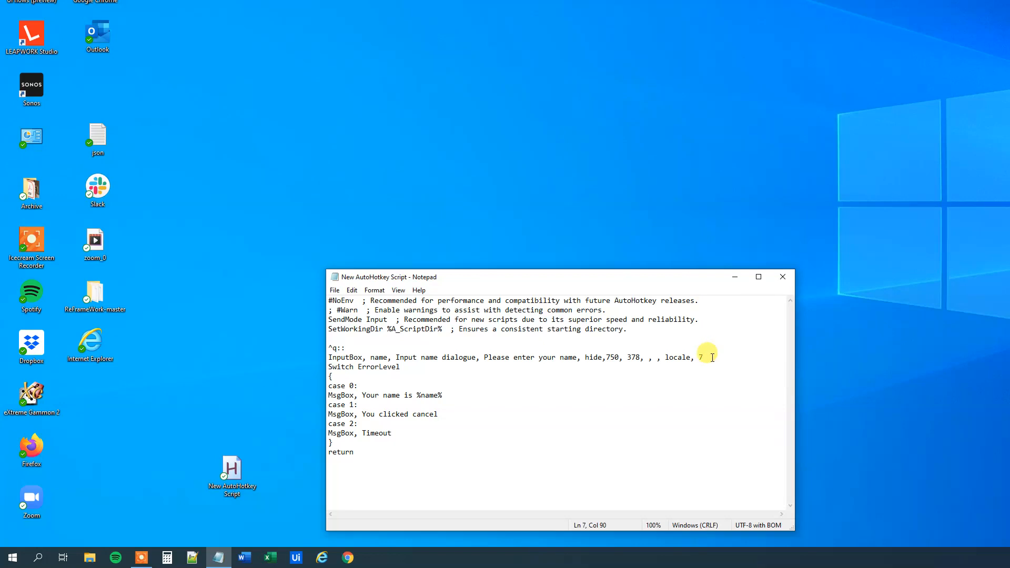
Add default value 'Anders', test the reloaded prompt, then delete the hide option.
{"action": "type", "text": ","}
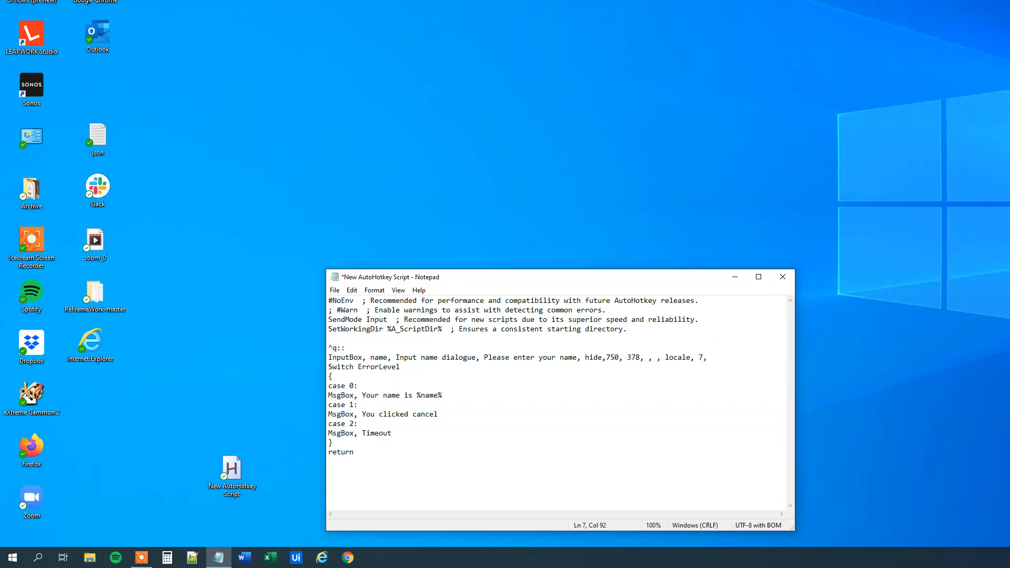
{"action": "type", "text": "Anders"}
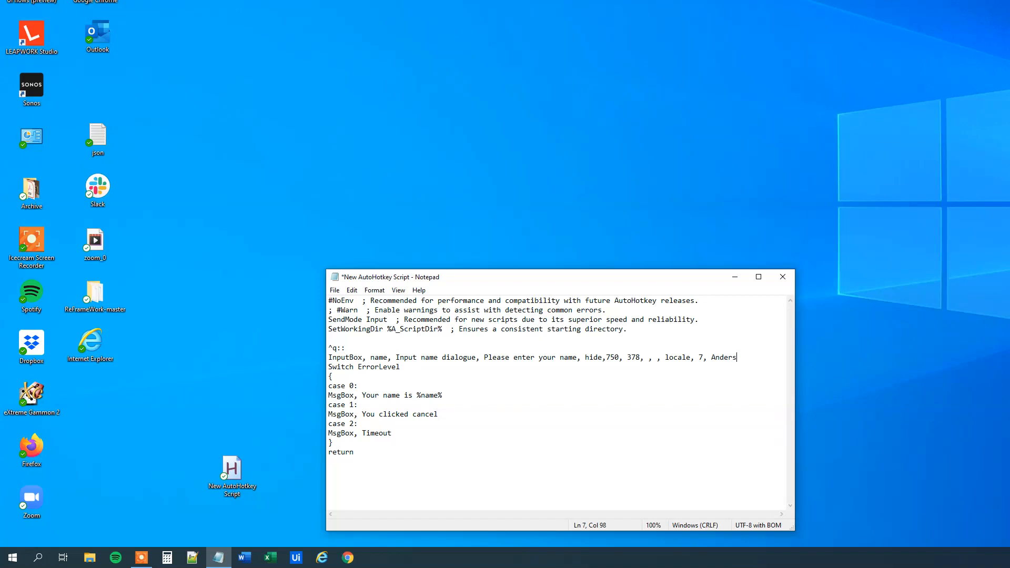
{"action": "mouse_move", "coordinate": [718, 312]}
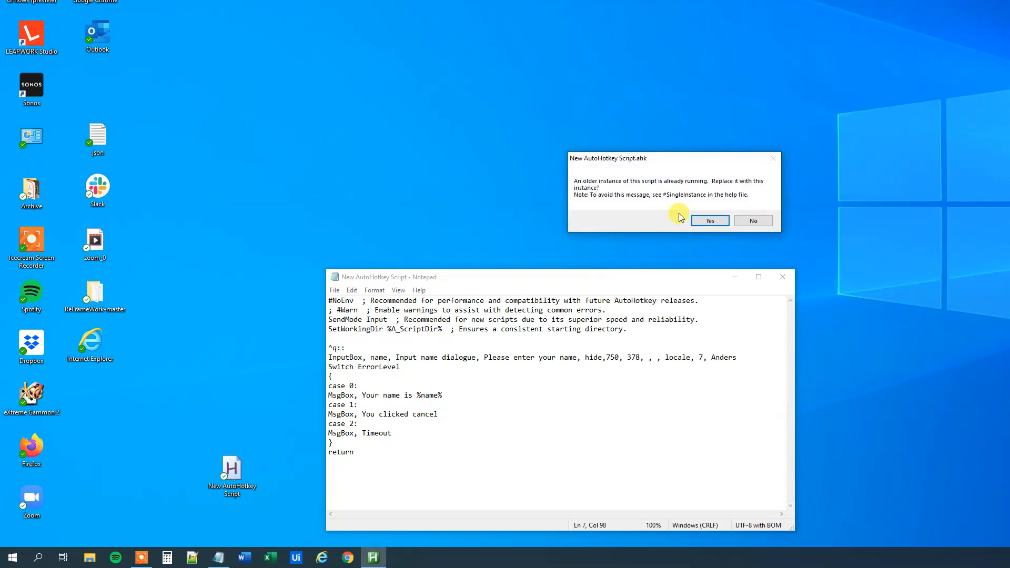
{"action": "left_click", "coordinate": [709, 220]}
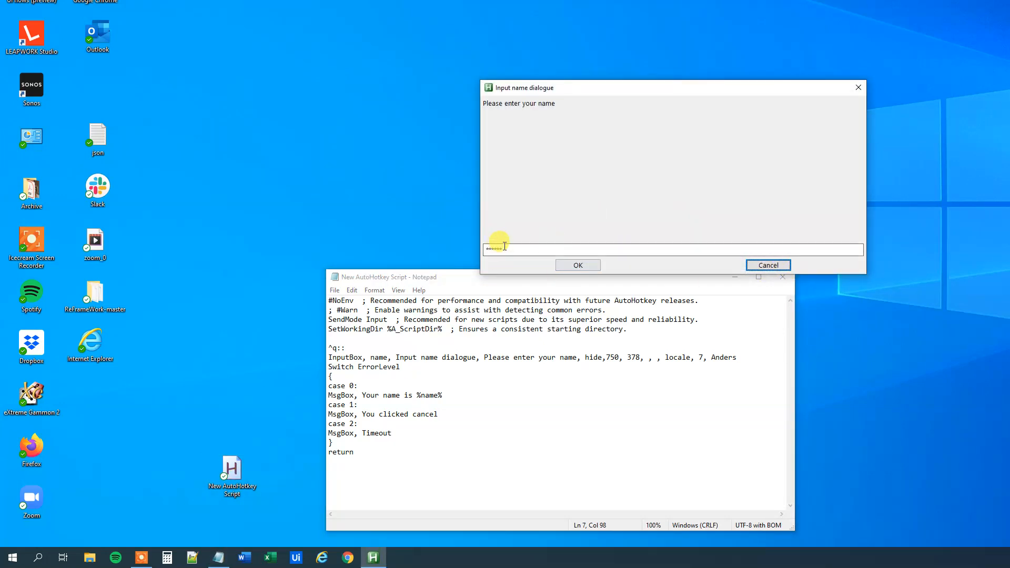
{"action": "left_click", "coordinate": [767, 264]}
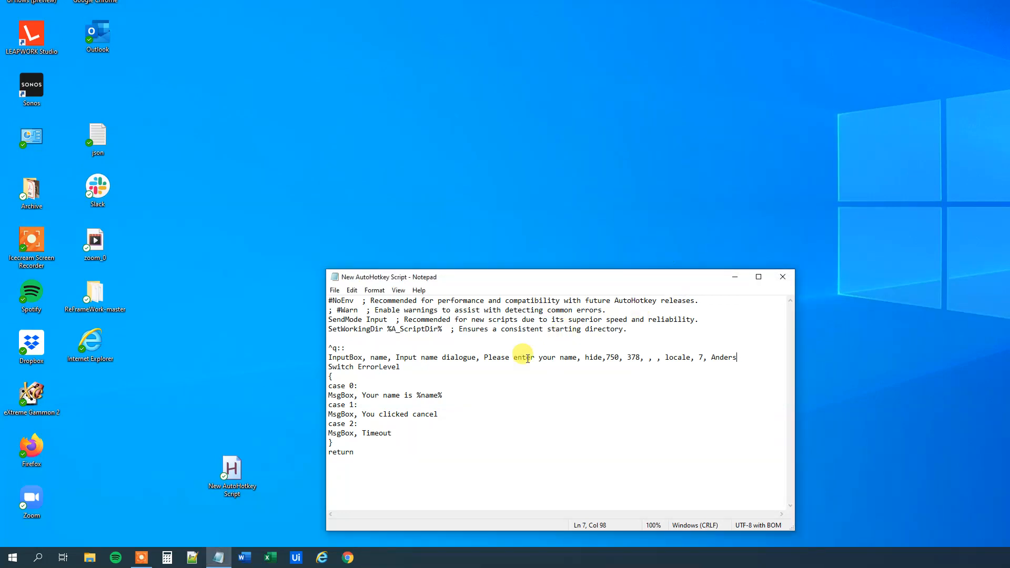
{"action": "double_click", "coordinate": [593, 357]}
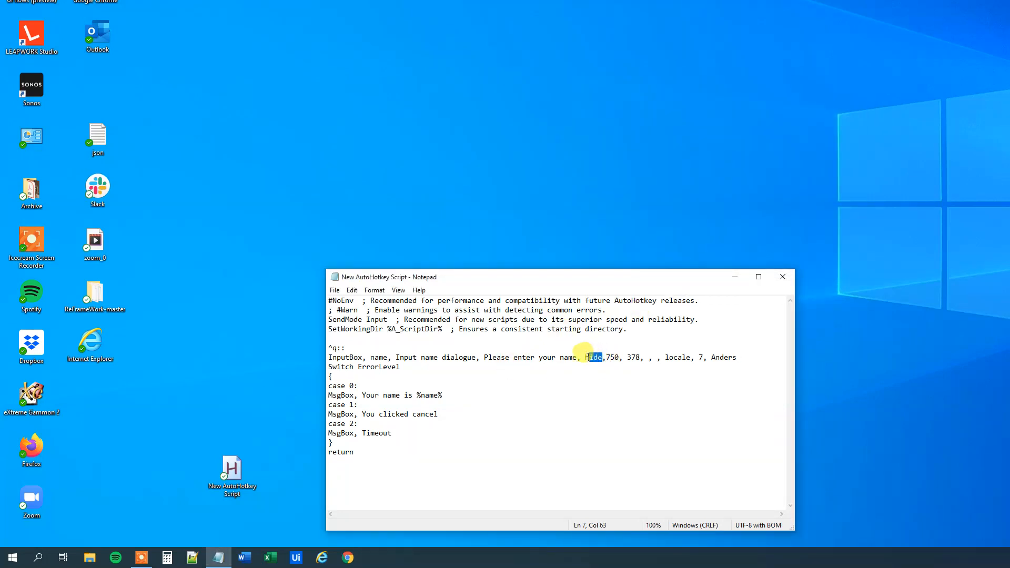
{"action": "key", "text": "Delete"}
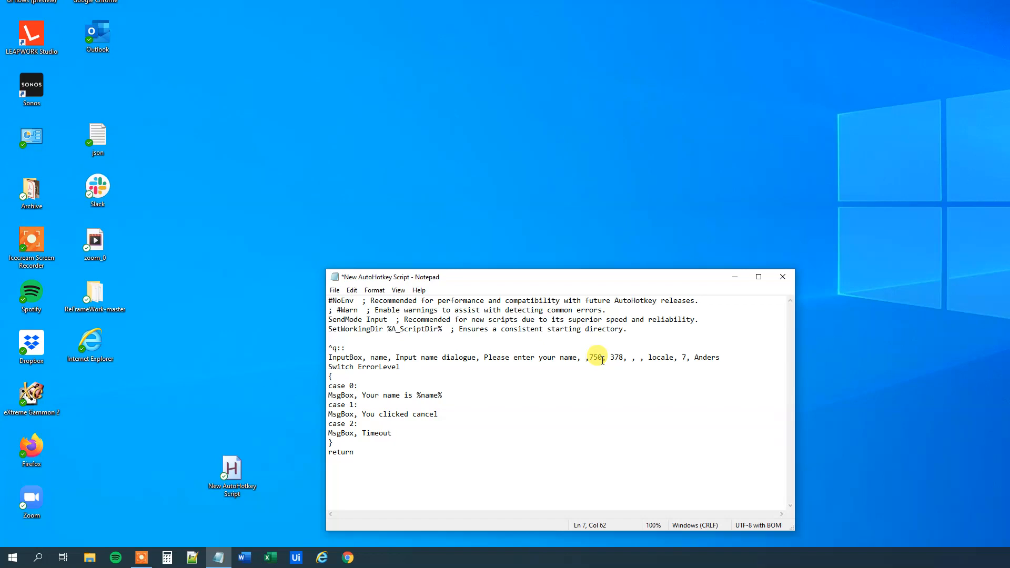
{"action": "mouse_move", "coordinate": [567, 357]}
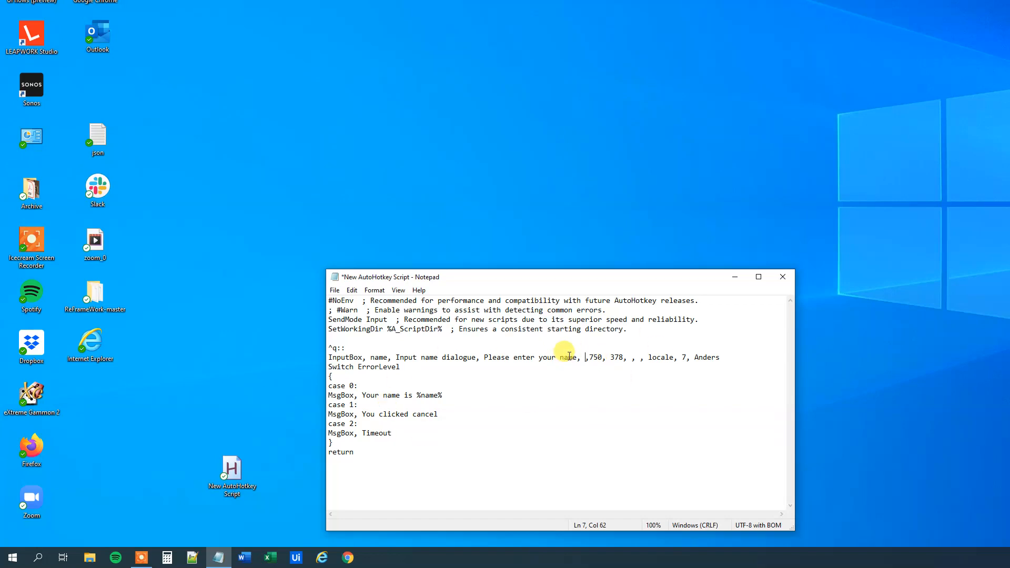
{"action": "mouse_move", "coordinate": [635, 347]}
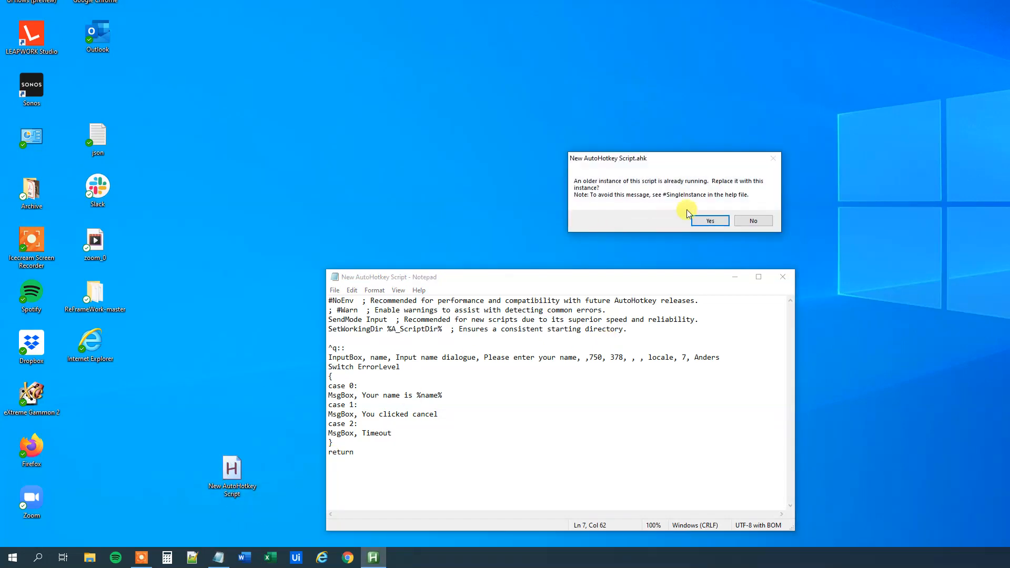
Reload the script and submit the prefilled 'Anders' to get 'Your name is Anders'.
{"action": "left_click", "coordinate": [709, 220]}
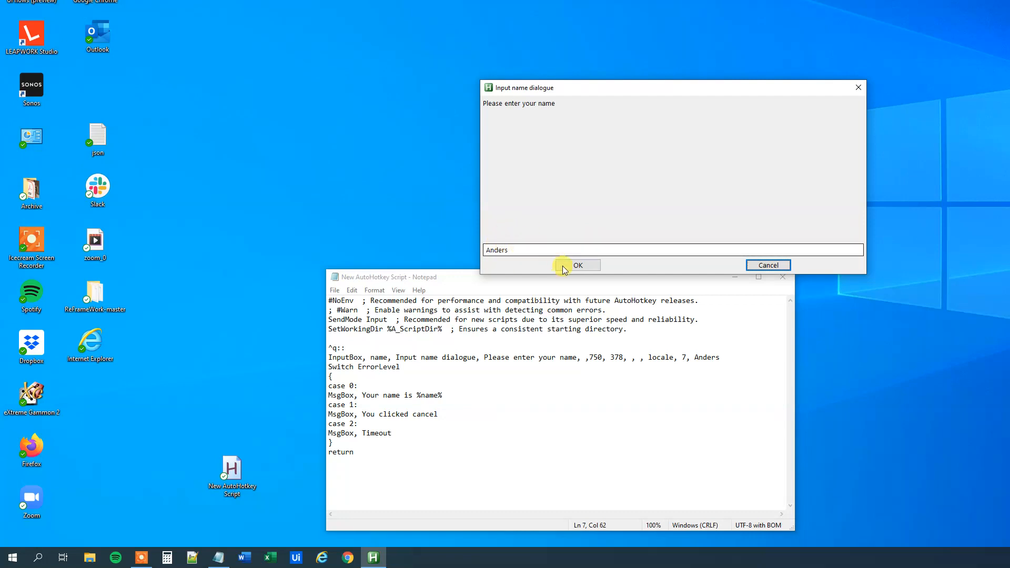
{"action": "left_click", "coordinate": [577, 264]}
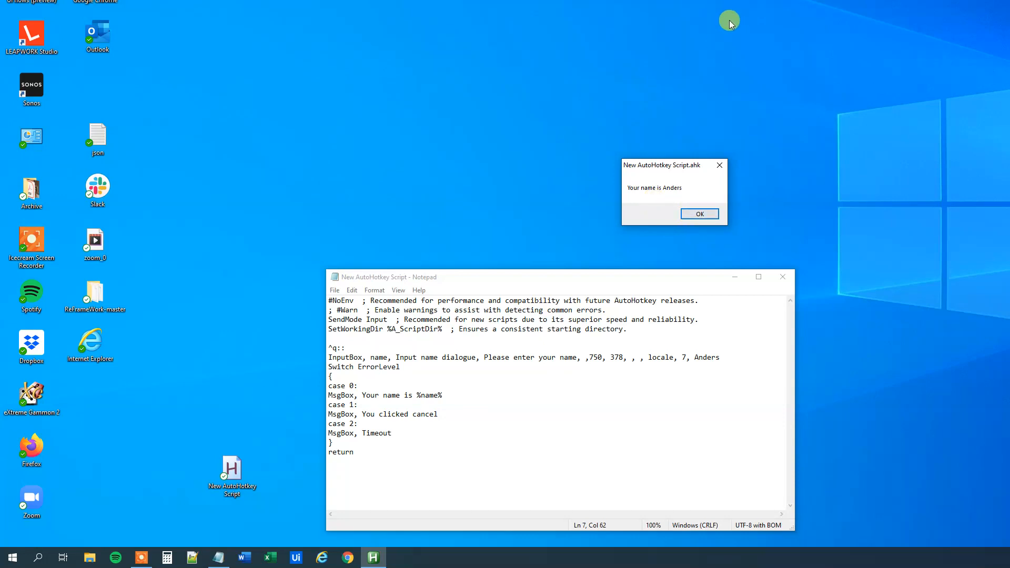
{"action": "mouse_move", "coordinate": [730, 23]}
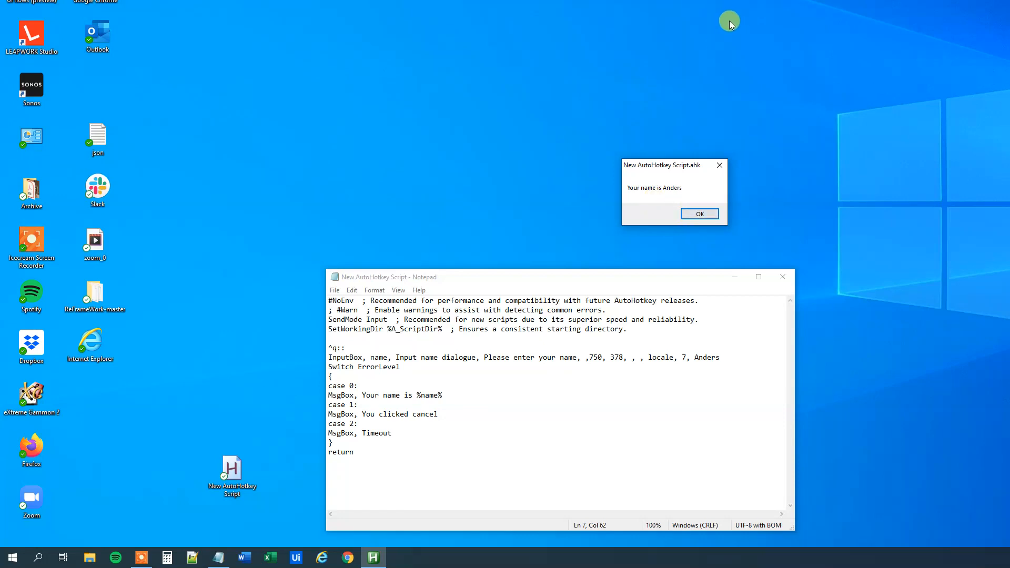